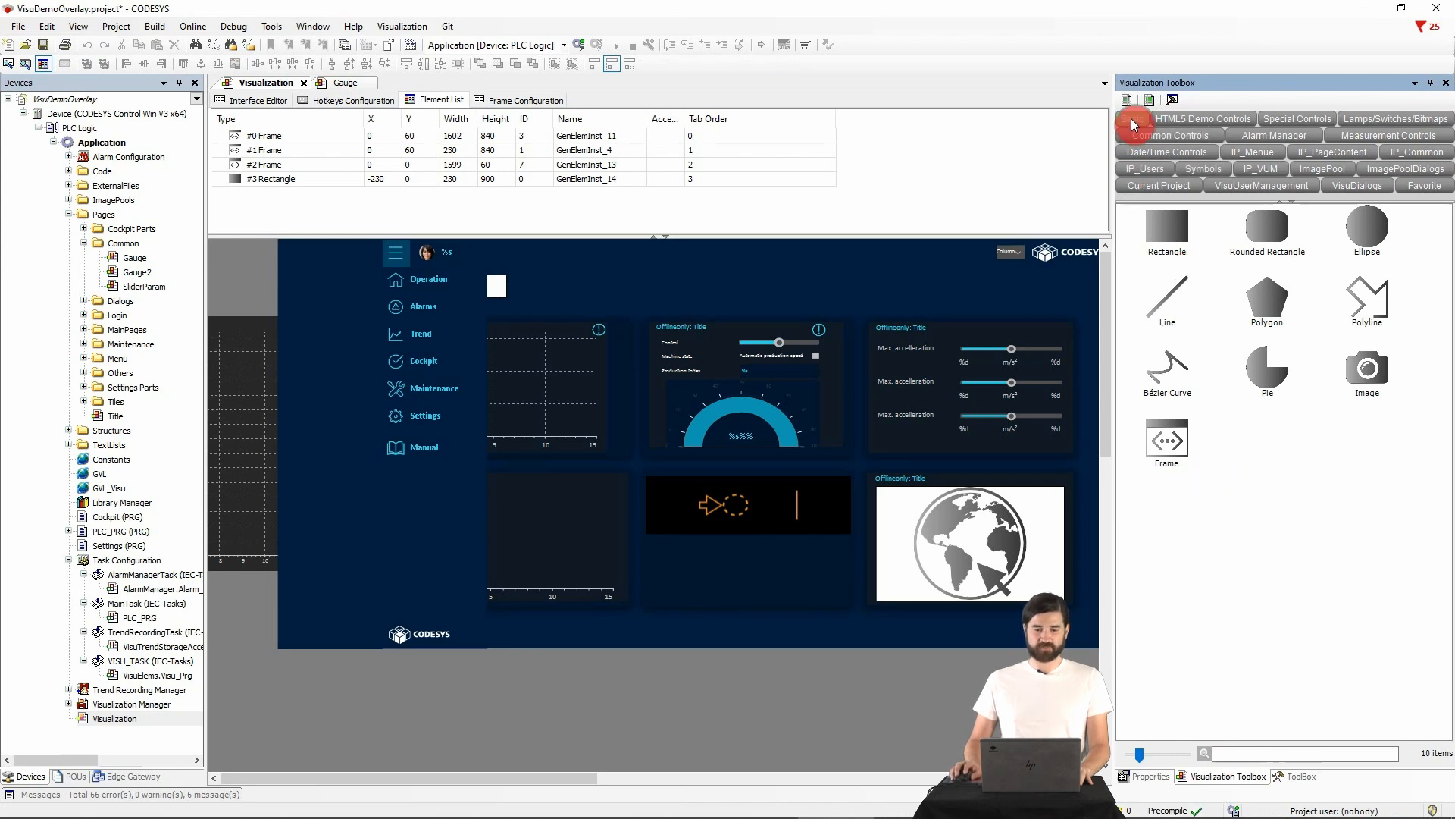
Step: Select the large #0 main content frame and show its properties
left_click(1167, 446)
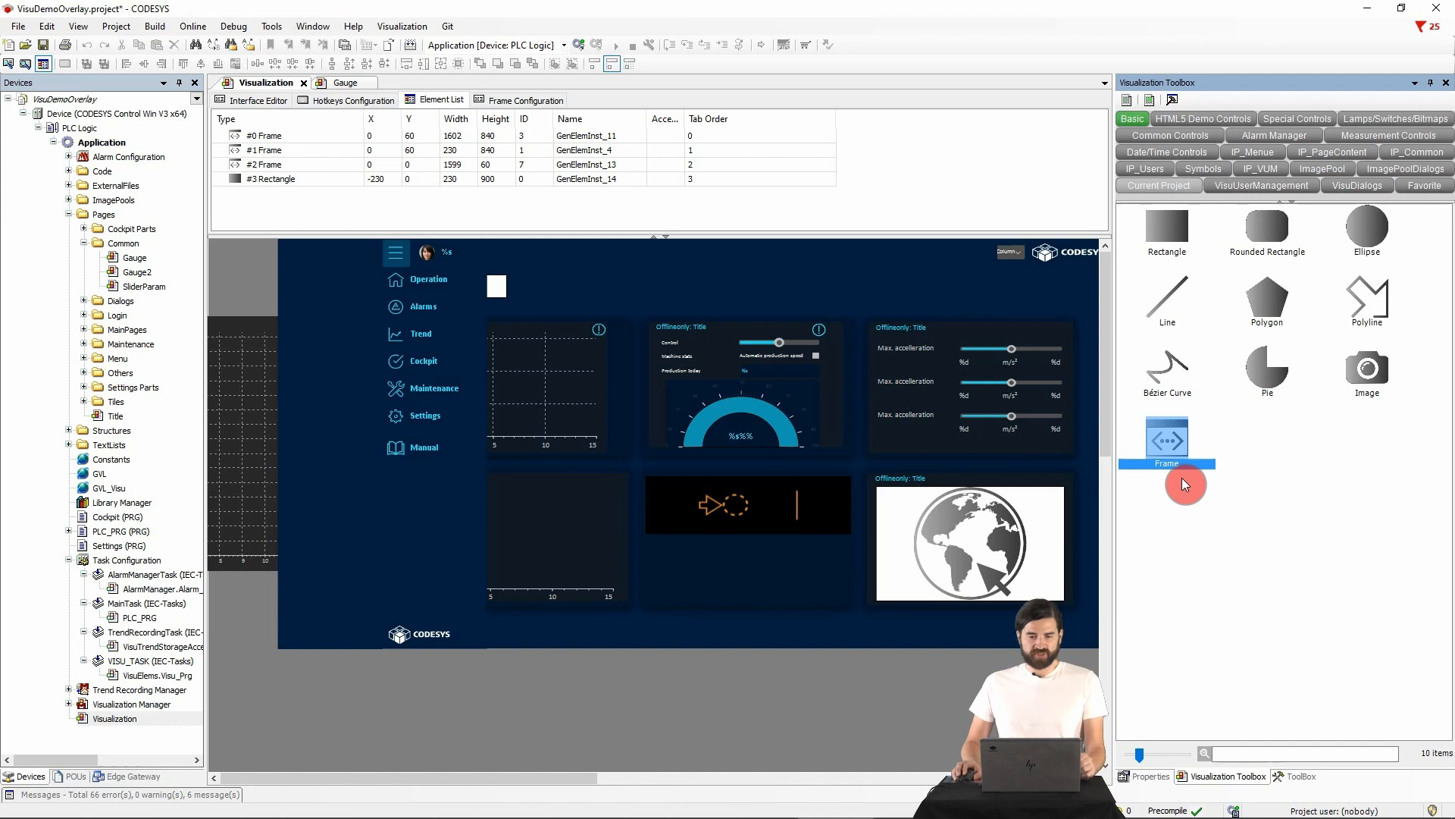
left_click(116, 718)
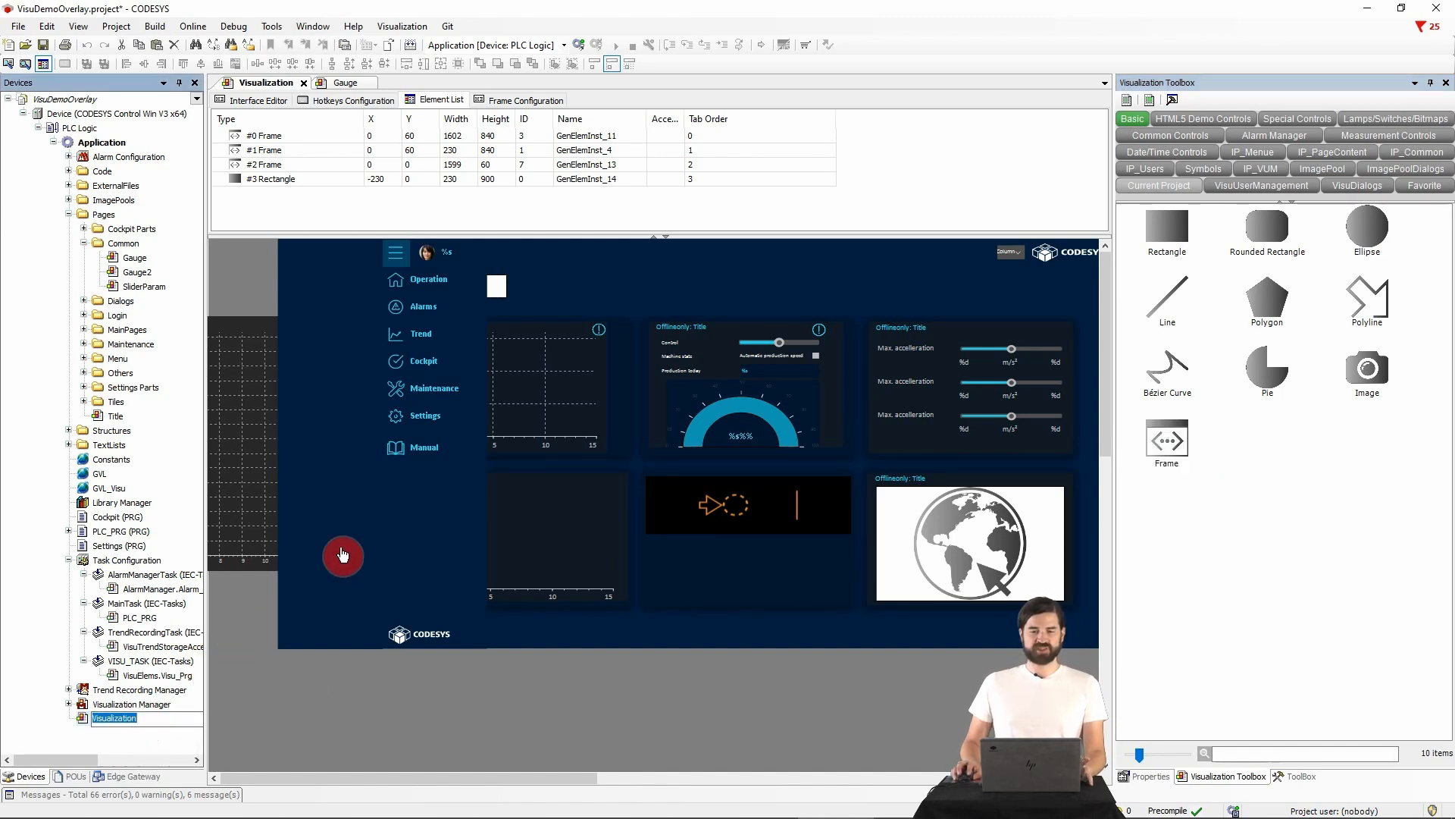
left_click(265, 136)
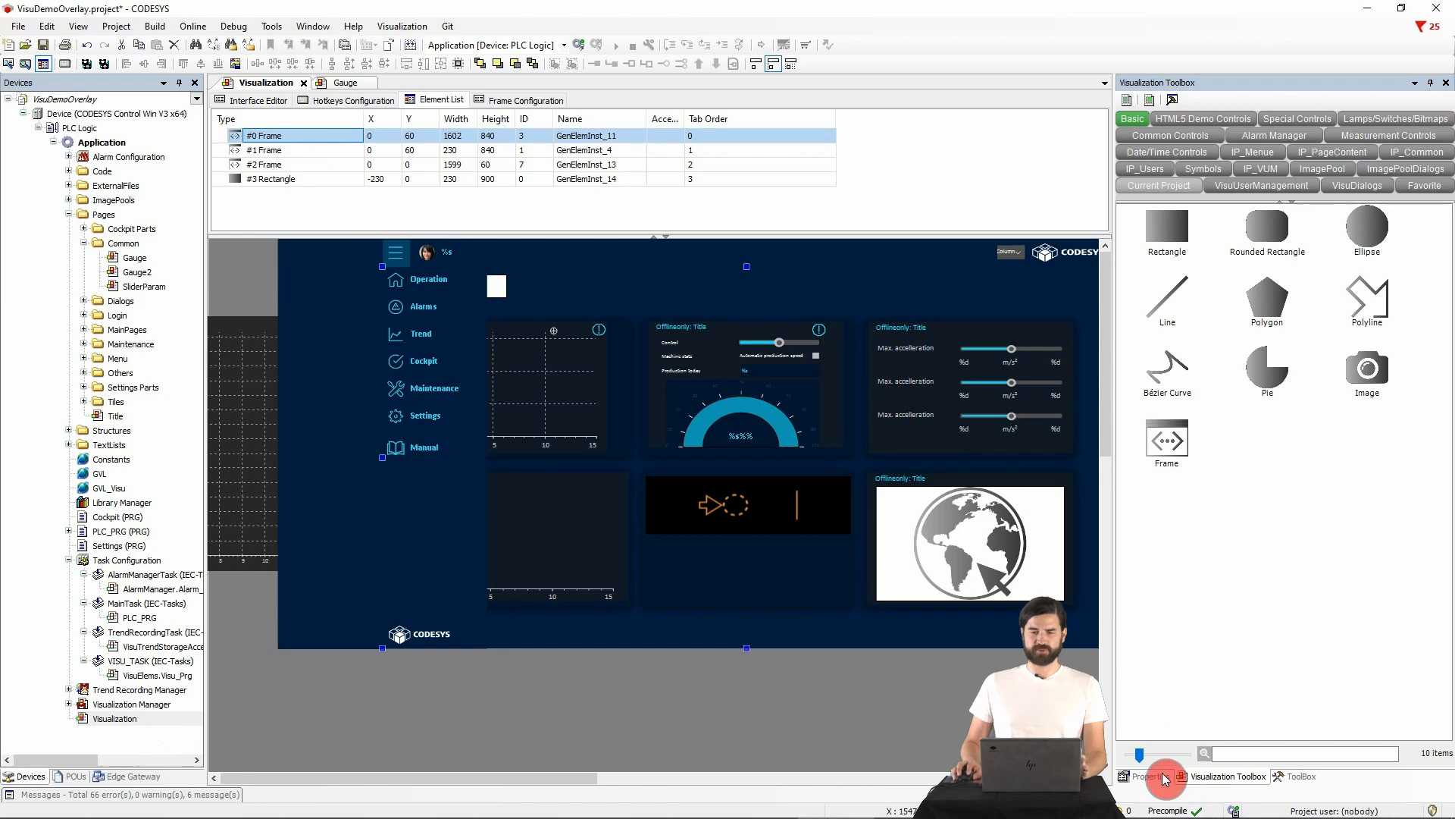
left_click(1150, 776)
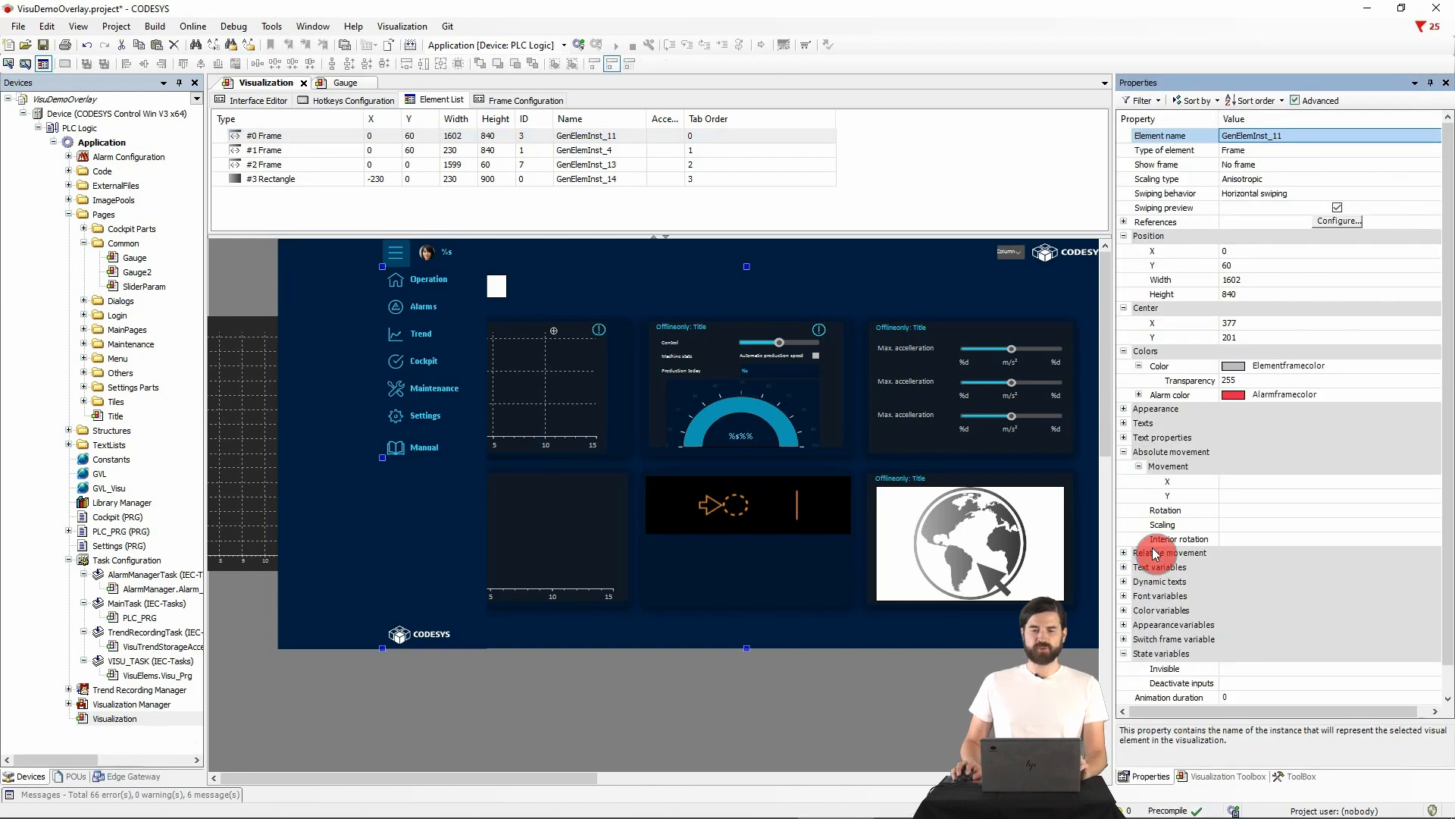
Step: Review the frame's seven referenced pages and its page-switching variable
left_click(1124, 222)
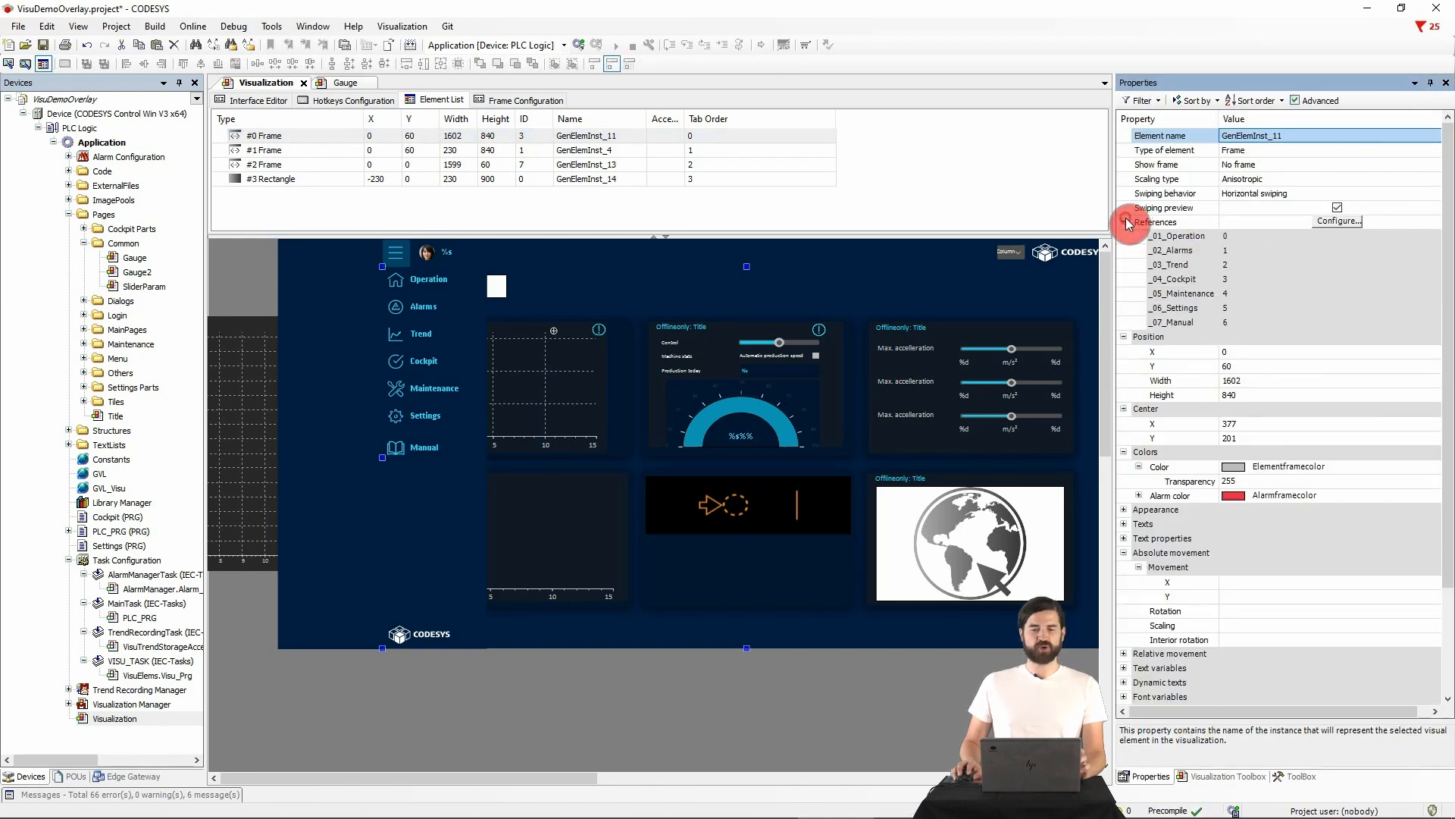
left_click(1337, 221)
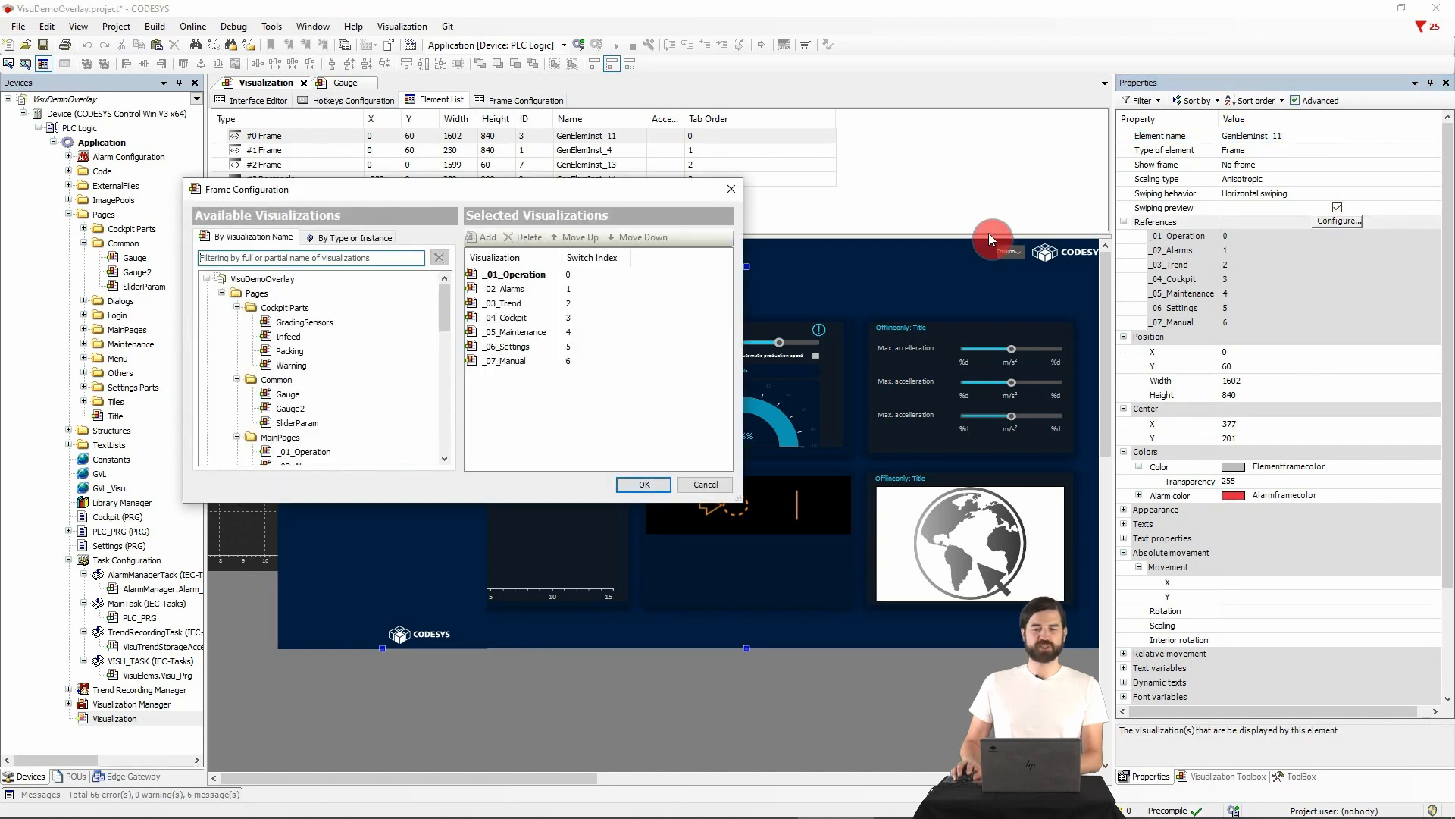
mouse_move(524, 376)
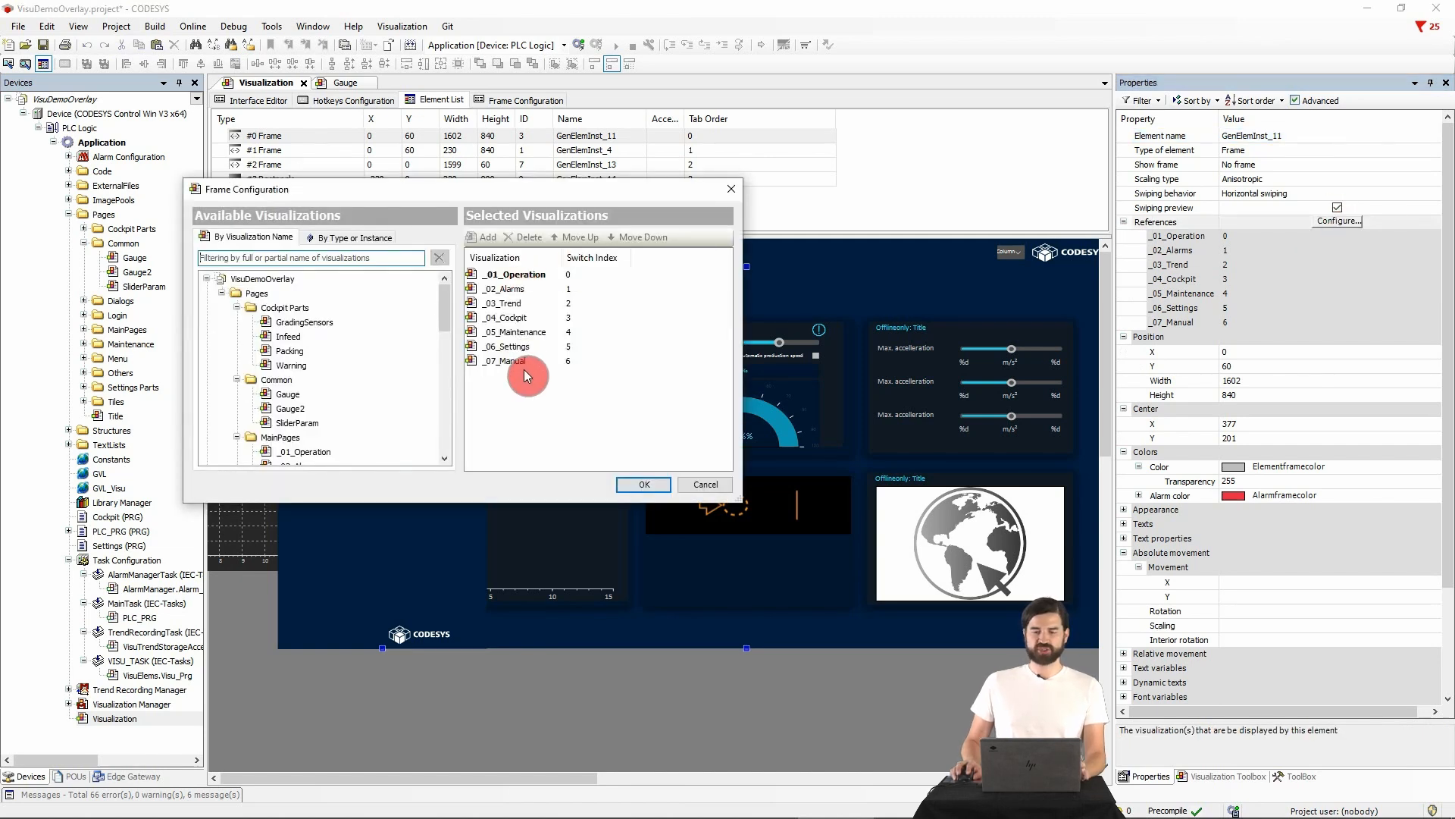
left_click(641, 484)
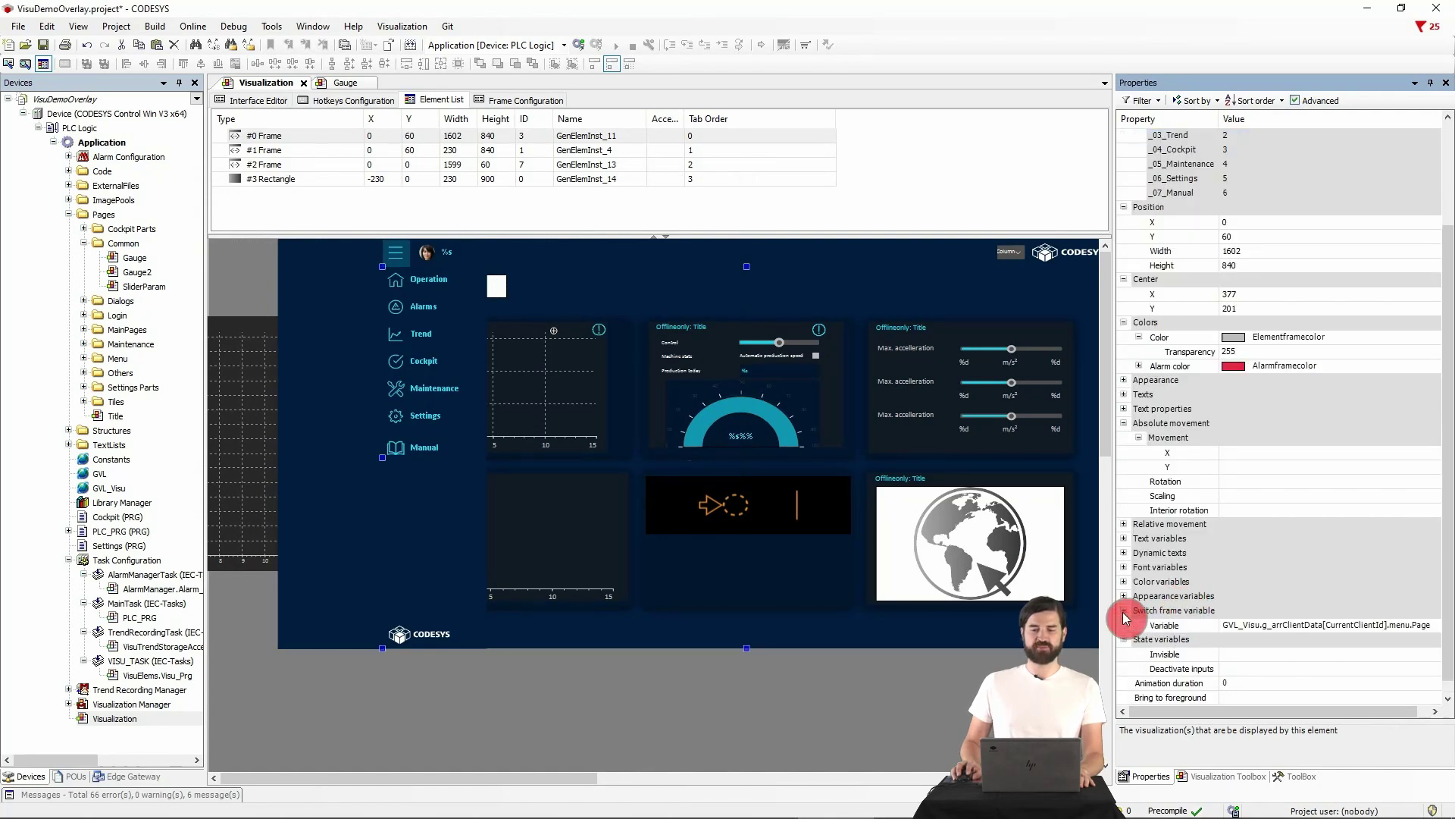
left_click(1327, 623)
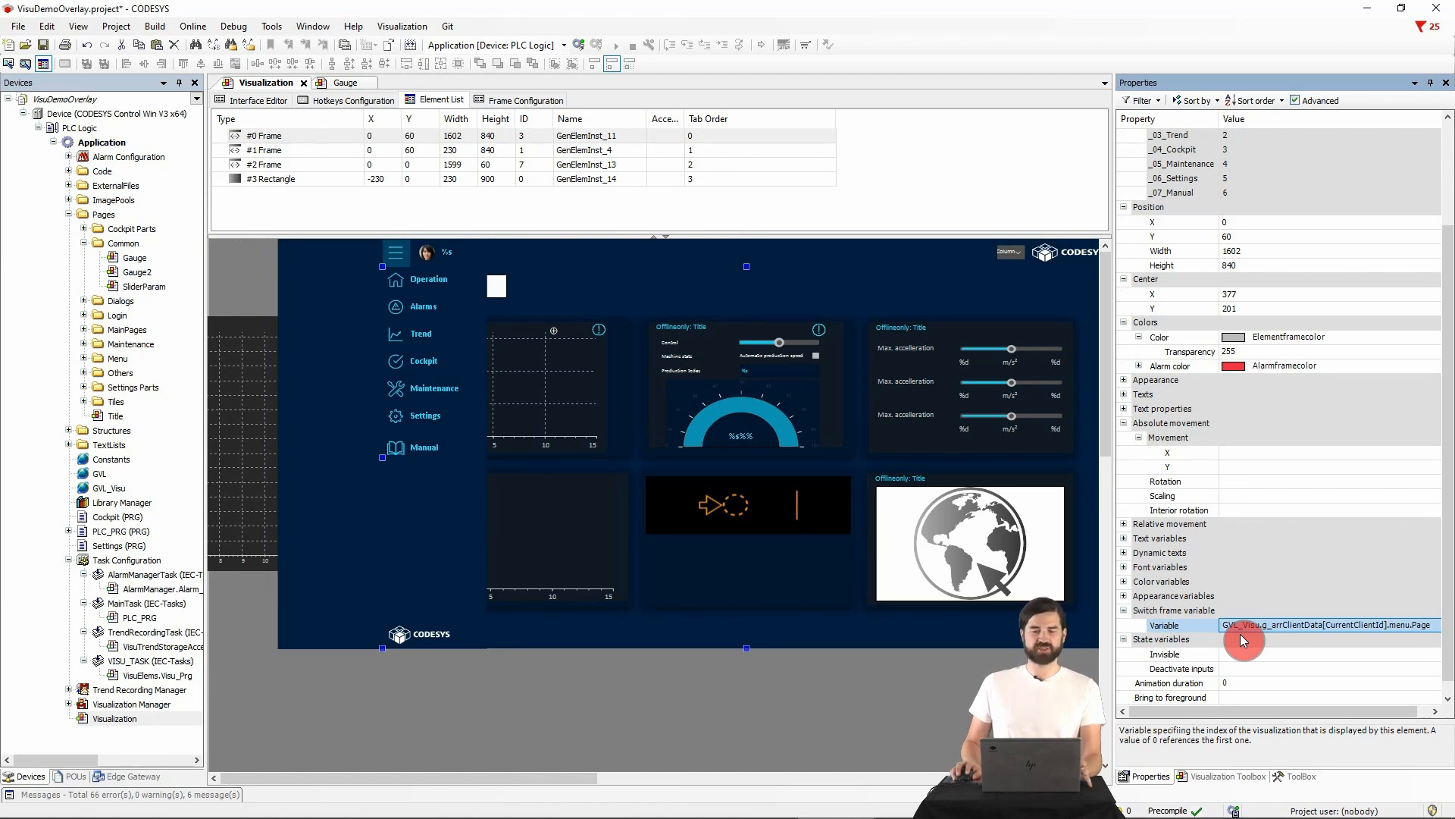
mouse_move(525, 394)
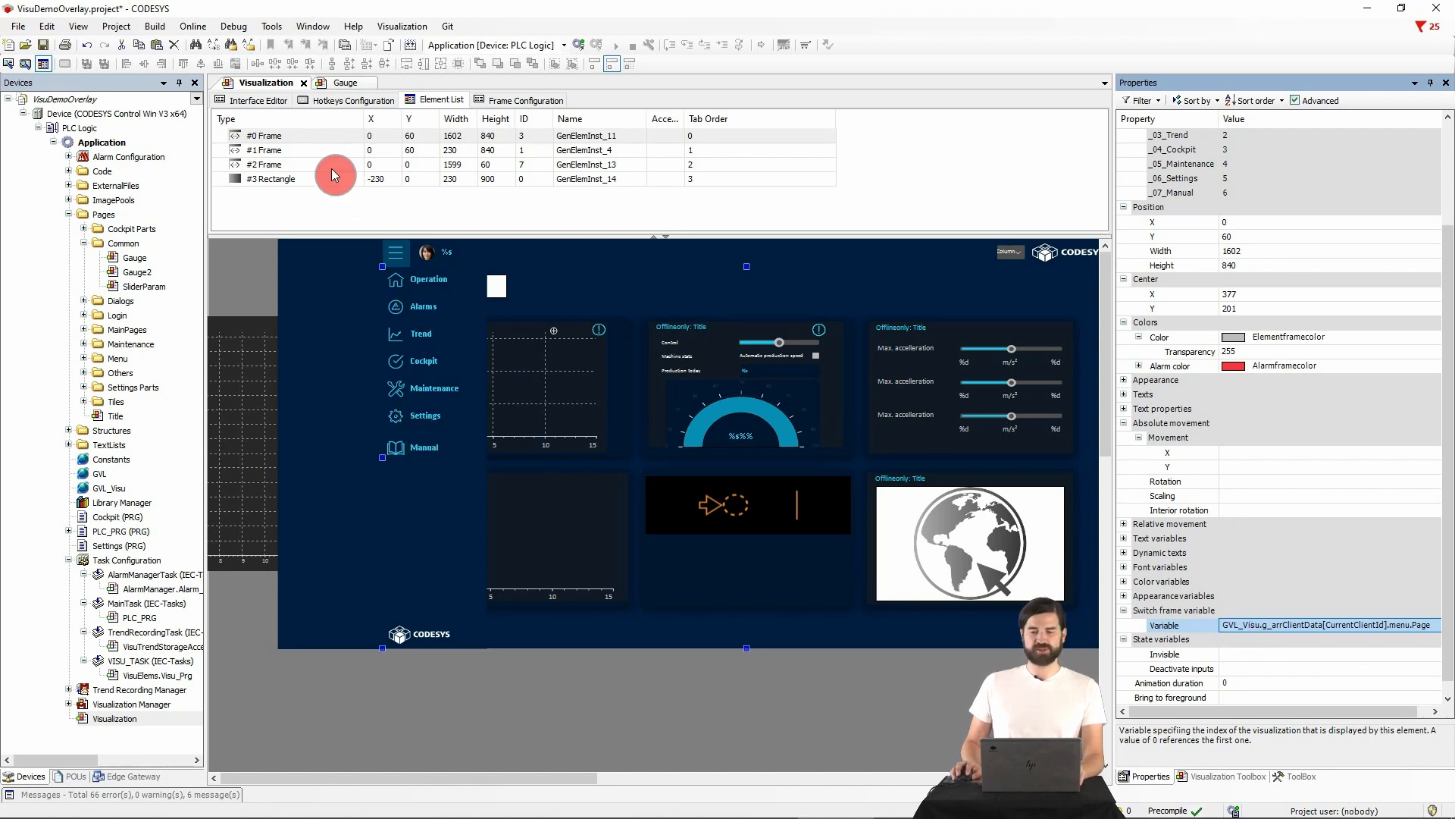
Step: Review the #1 side menu frame's Menu reference and the #2 title frame, then open Gauge
left_click(269, 149)
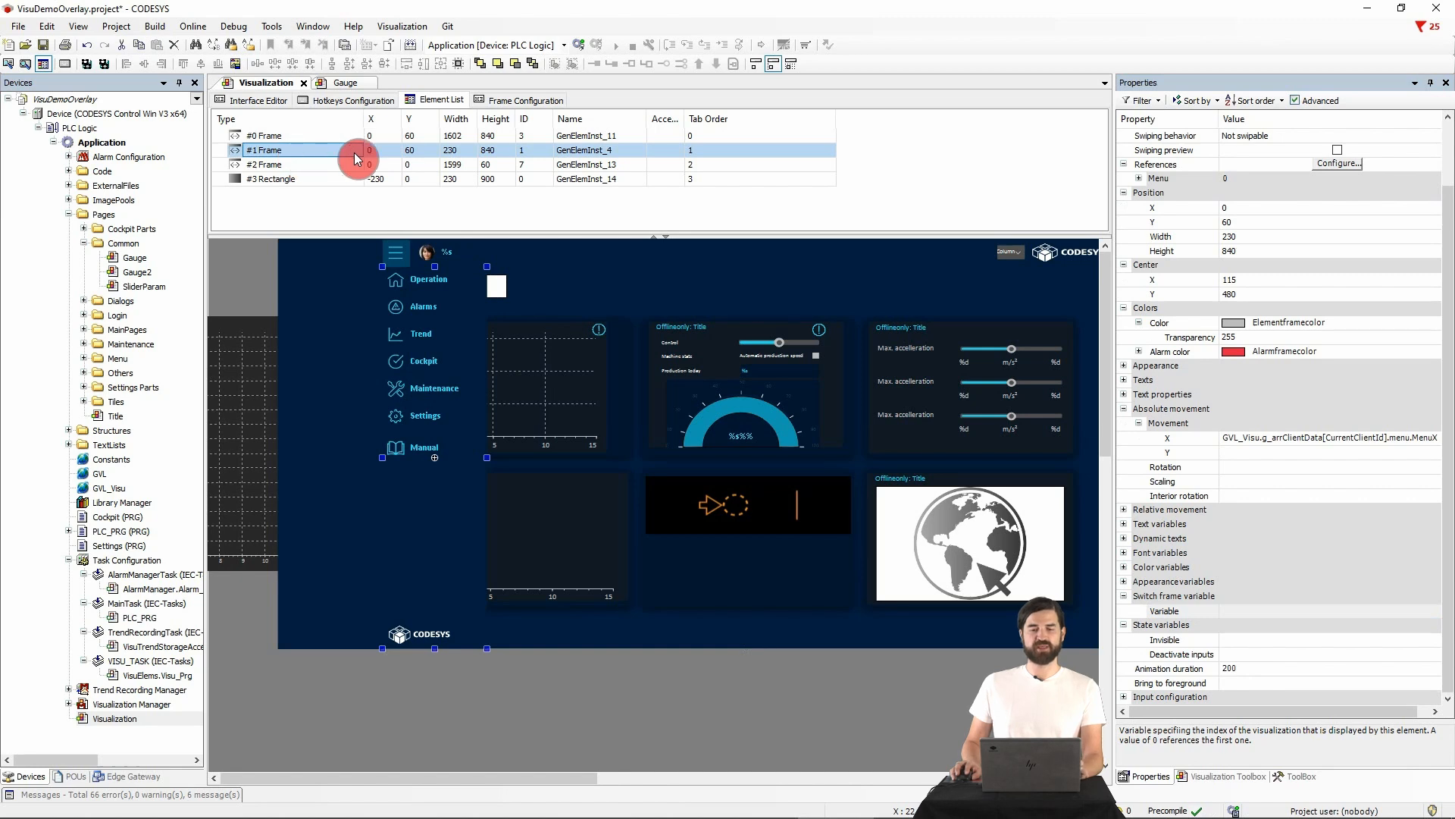
left_click(1124, 164)
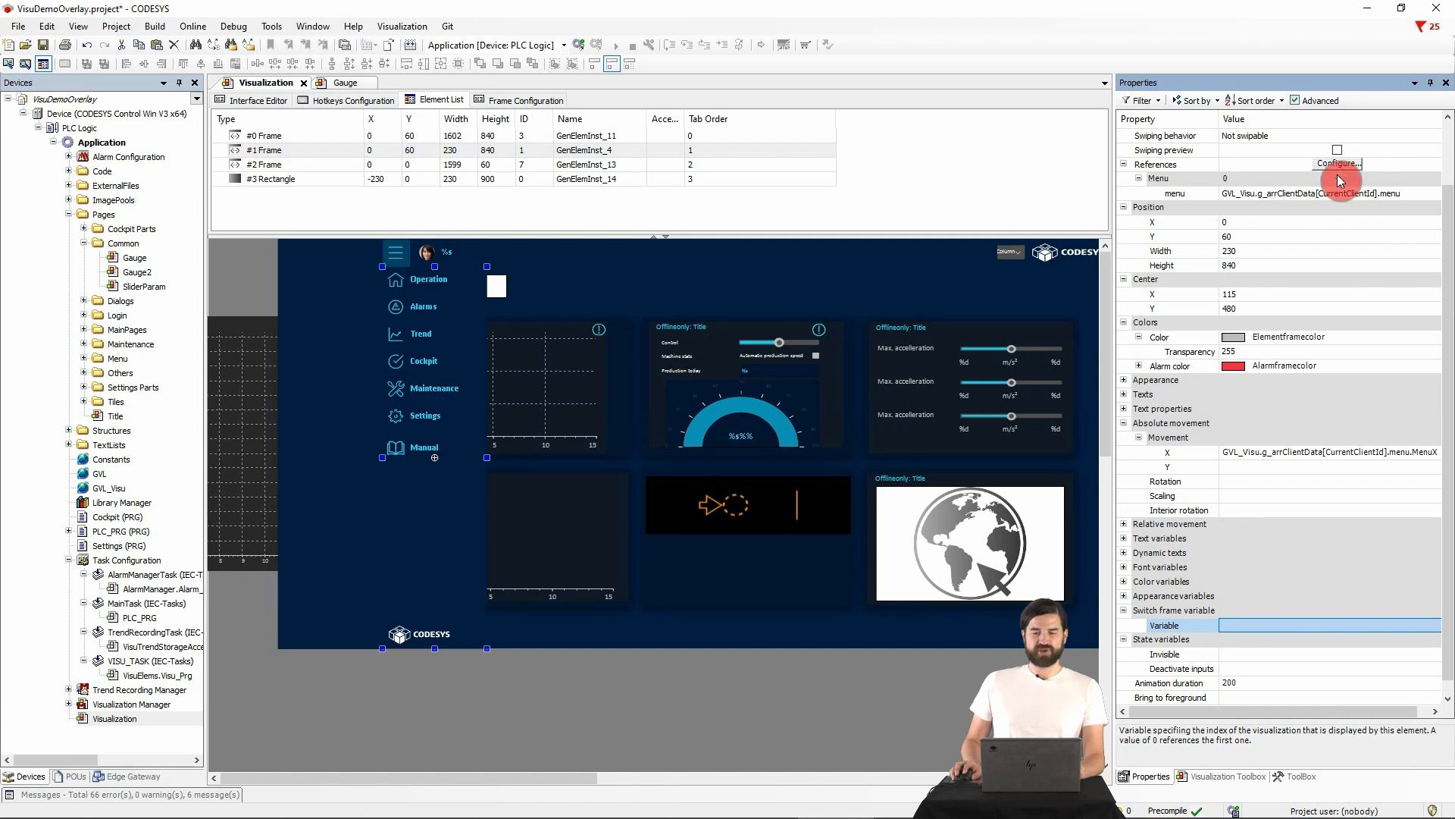
left_click(1337, 164)
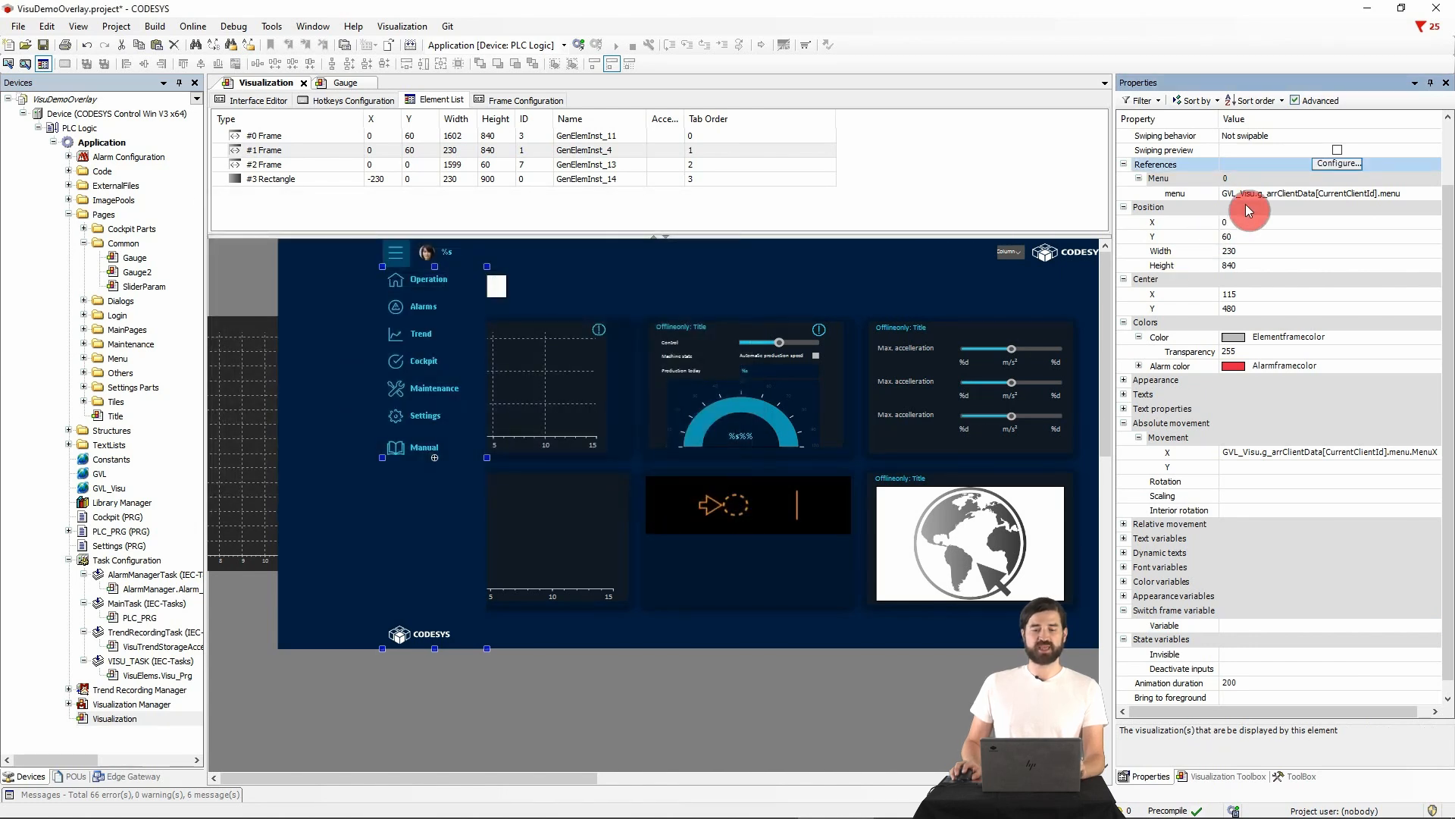
mouse_move(1262, 201)
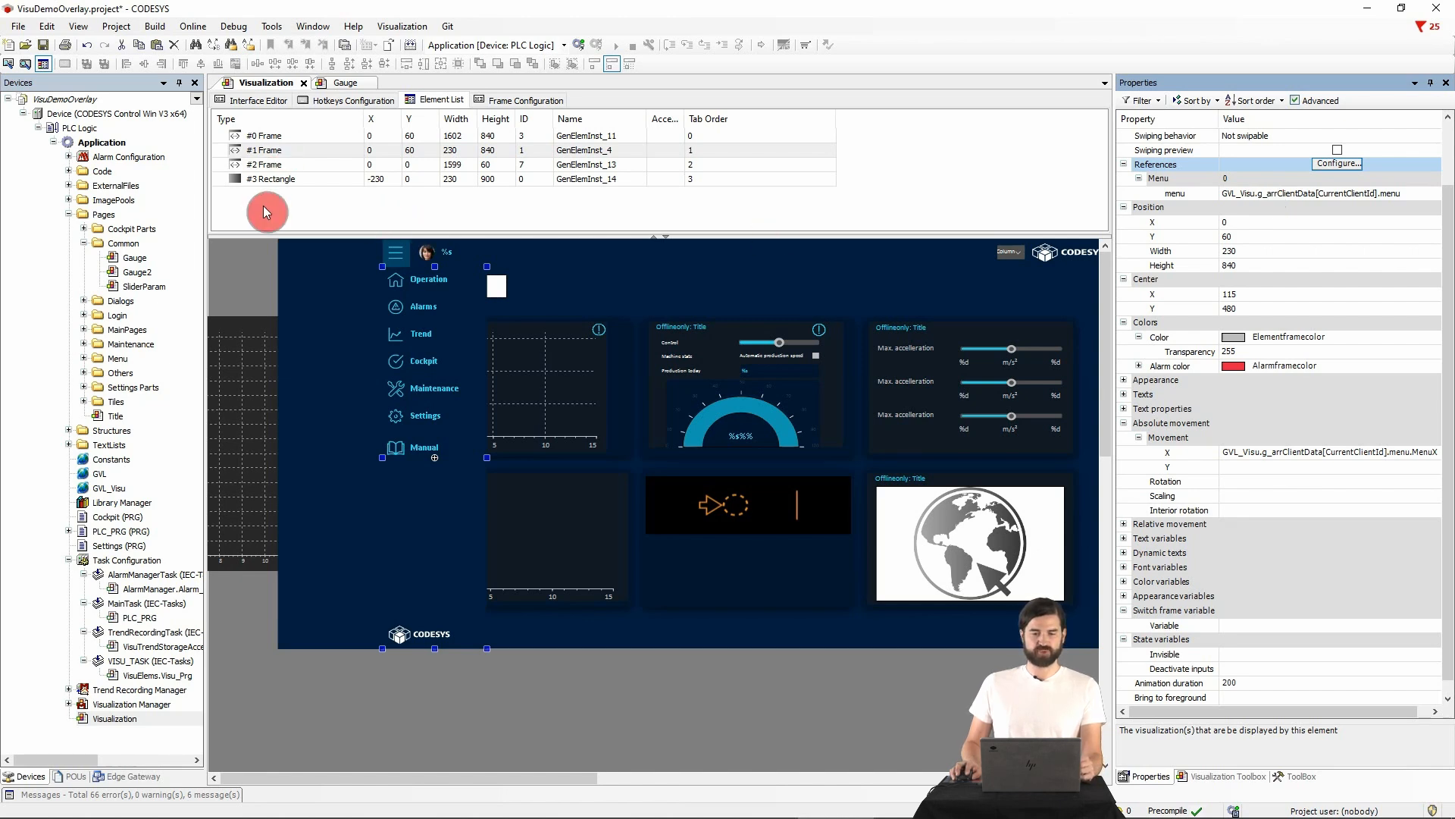
left_click(269, 164)
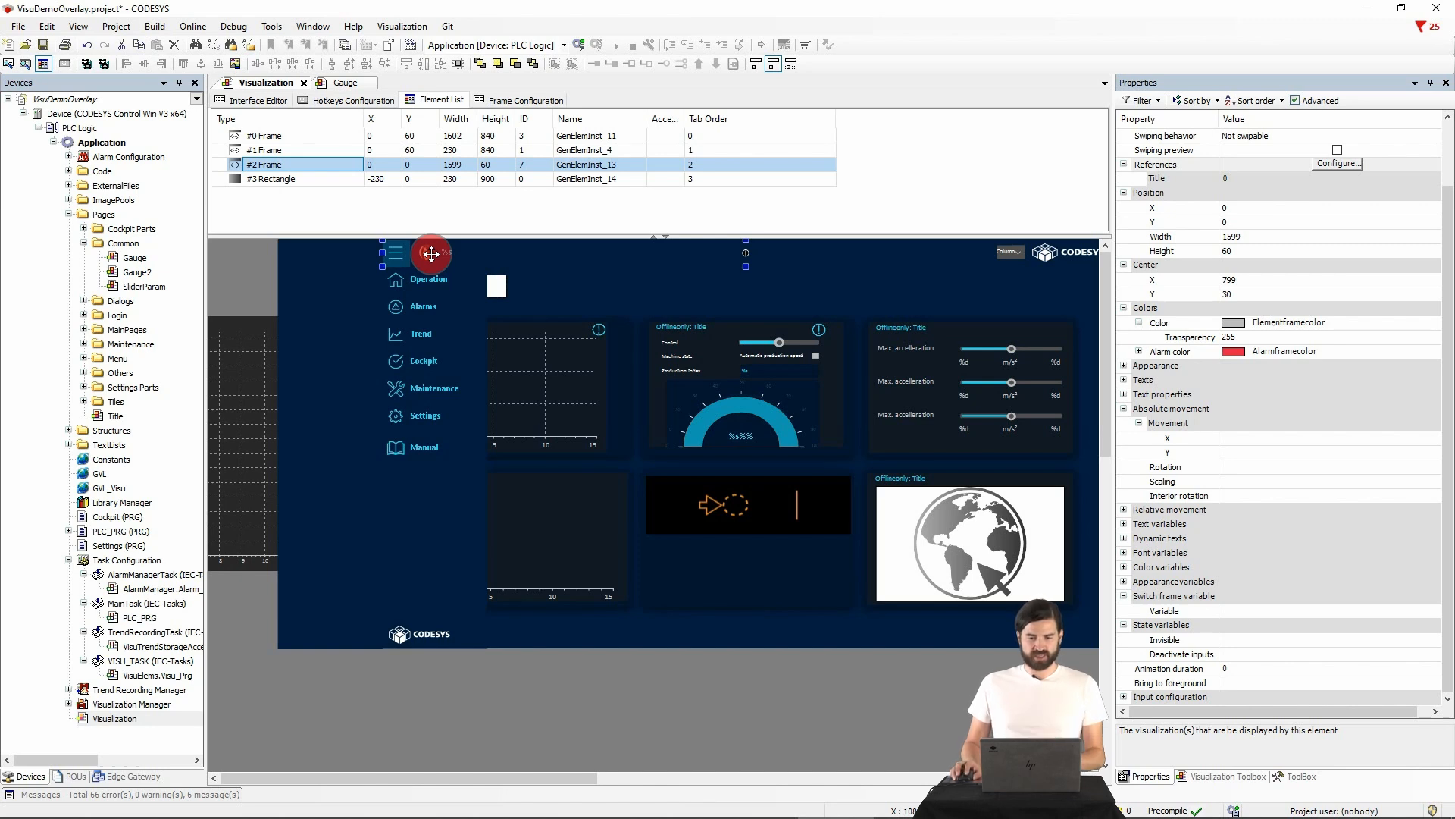
left_click(135, 256)
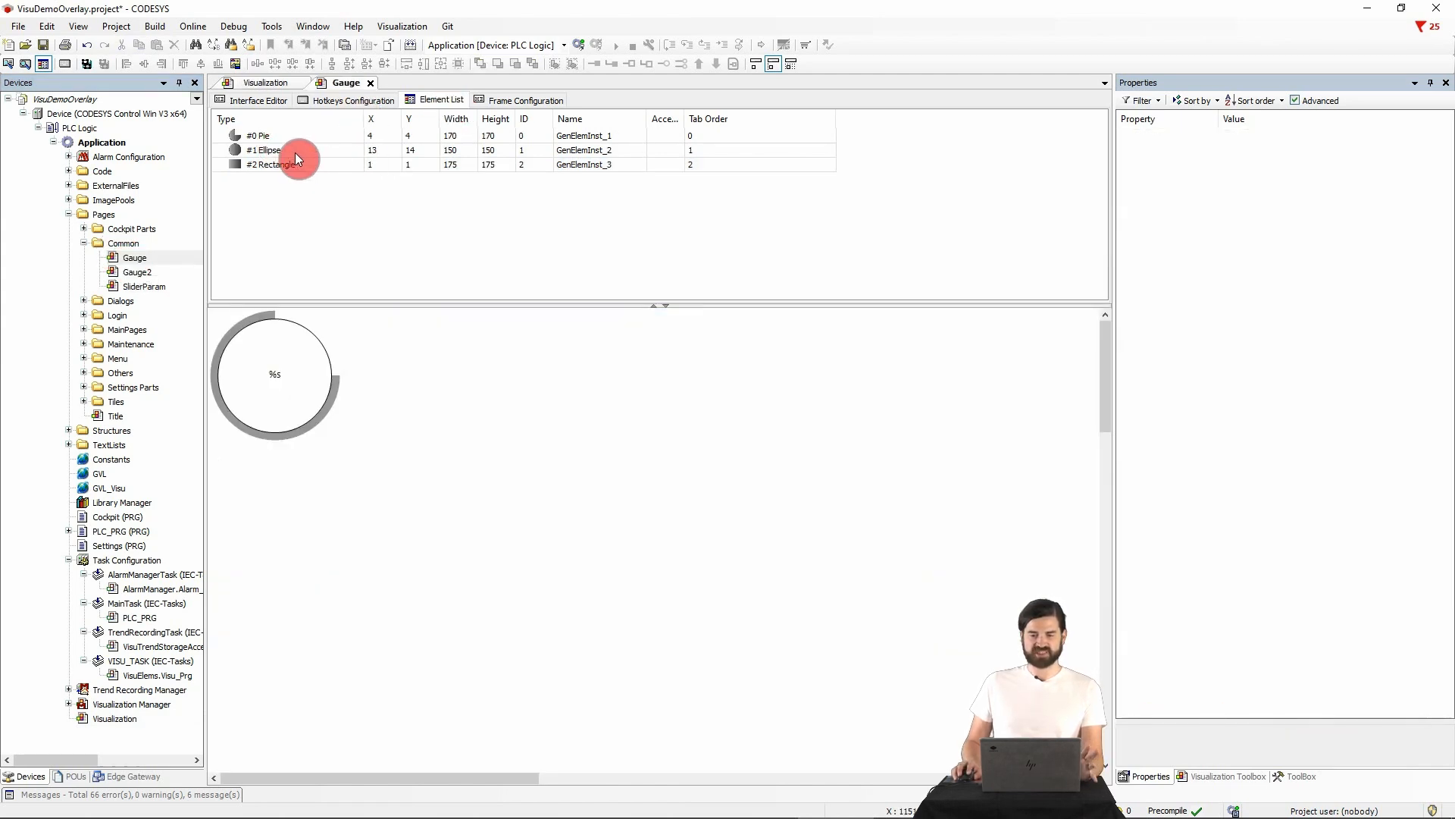
mouse_move(307, 173)
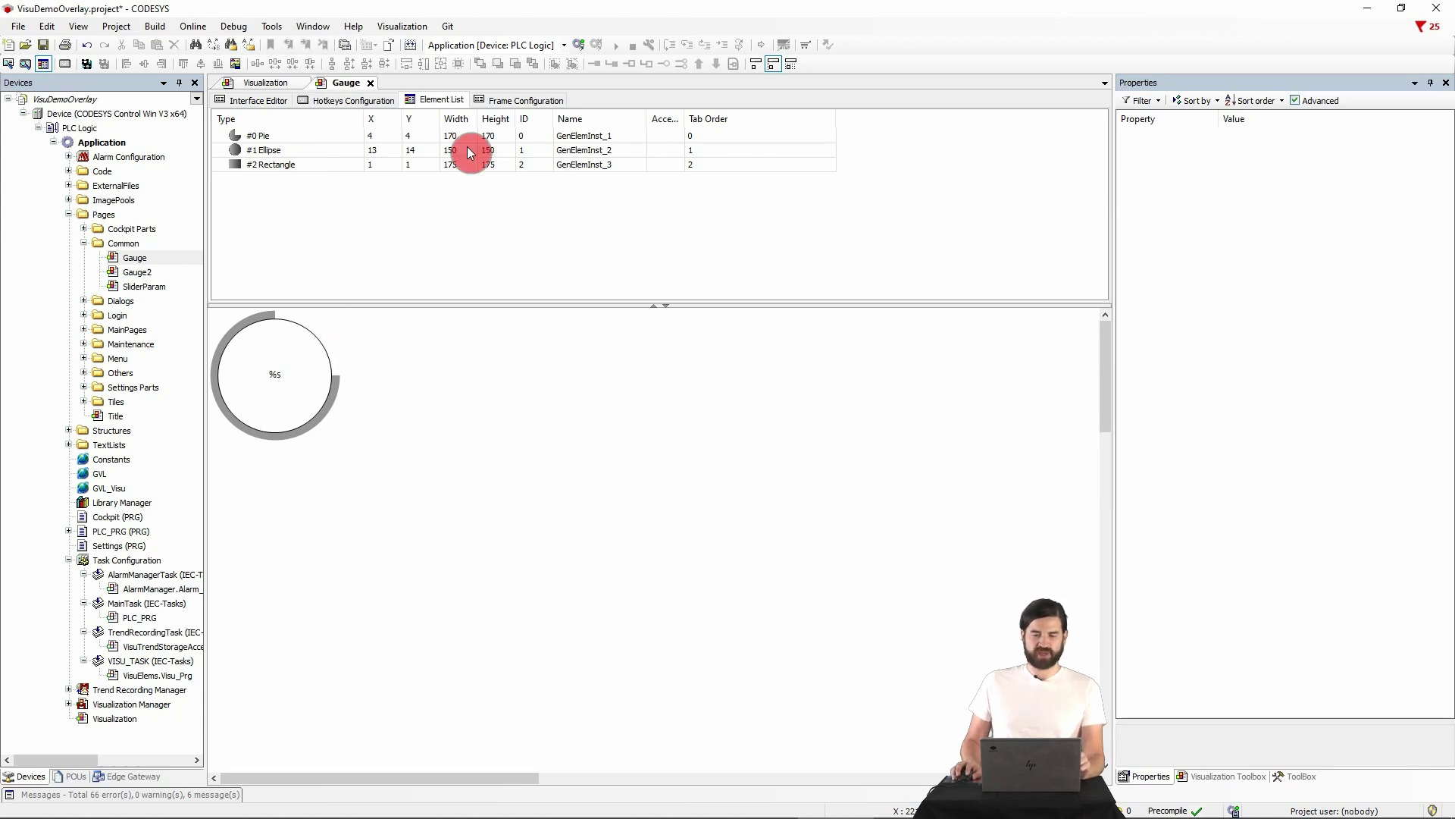
Step: Define Value, Colors (Color, Font color) and Font properties in the Gauge interface editor
left_click(526, 99)
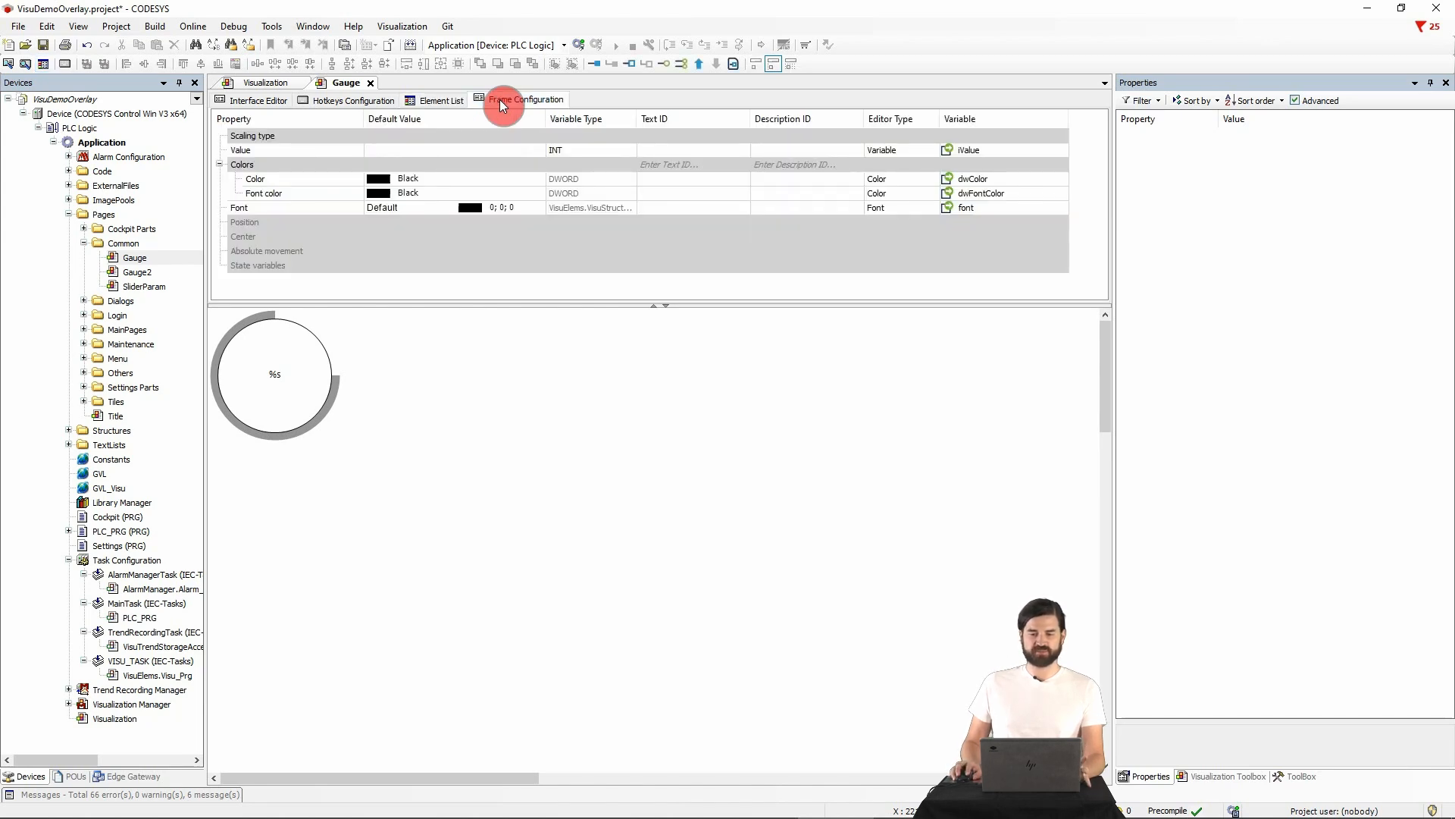
left_click(525, 100)
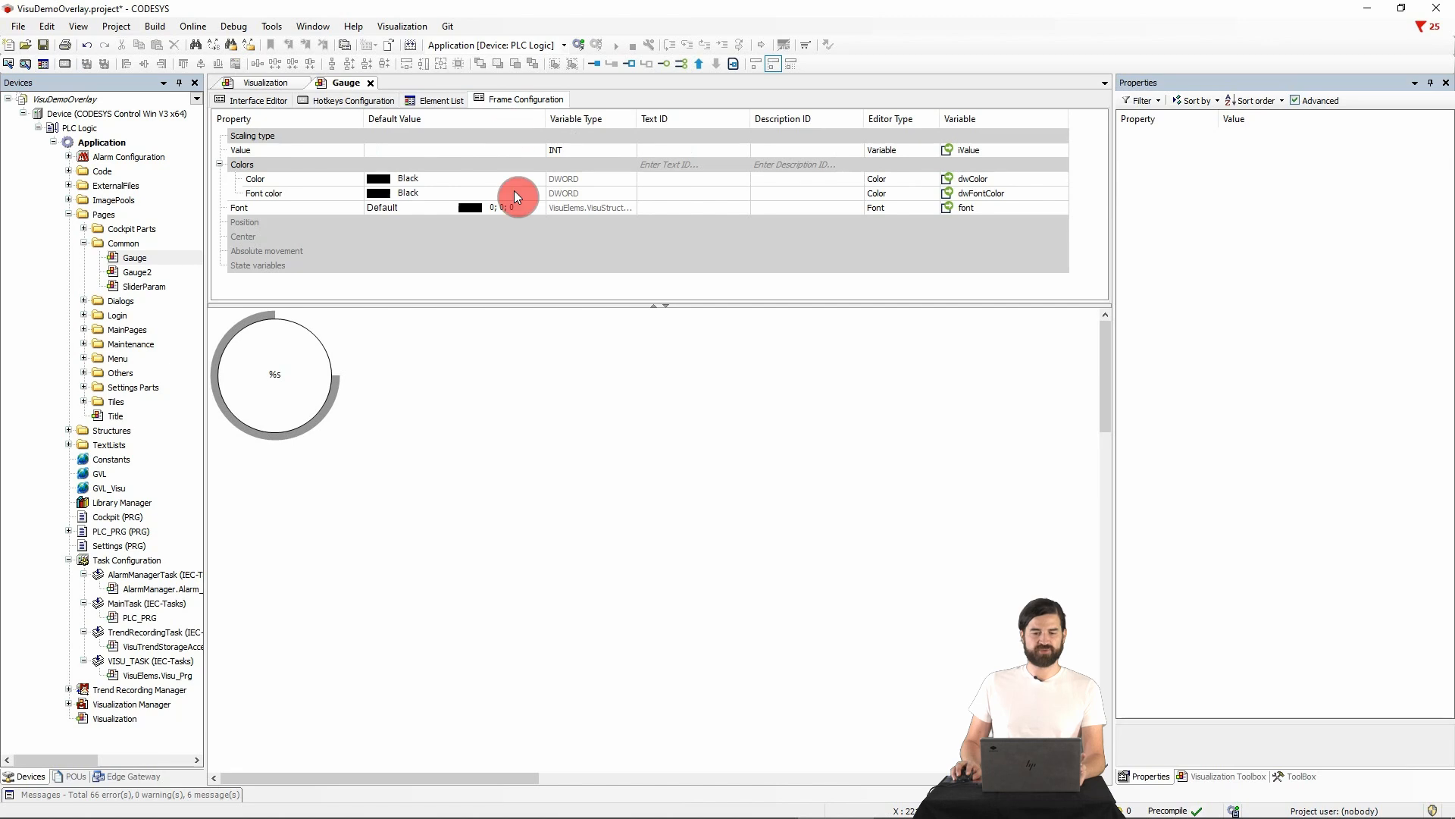
mouse_move(600, 81)
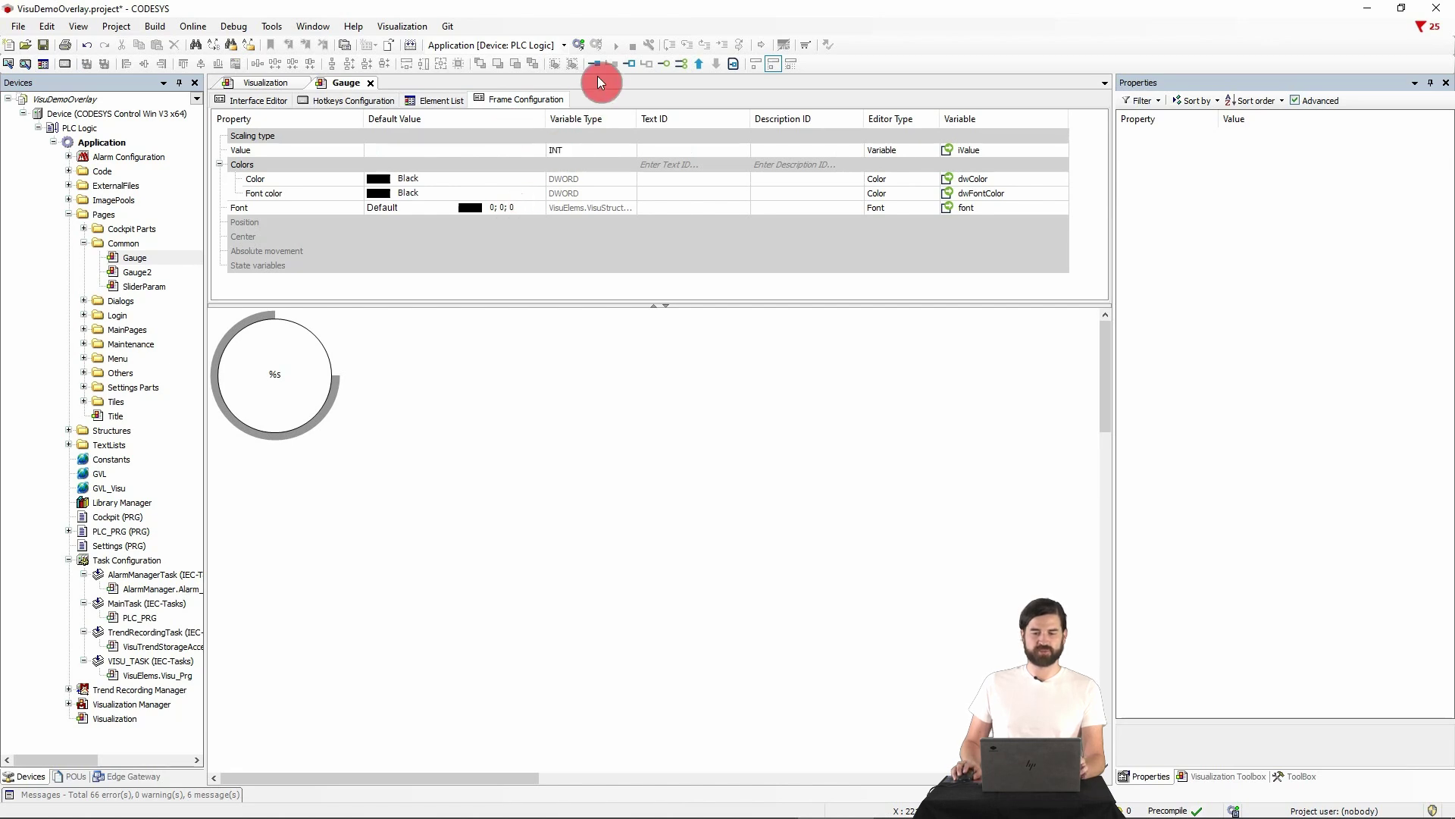
left_click(402, 26)
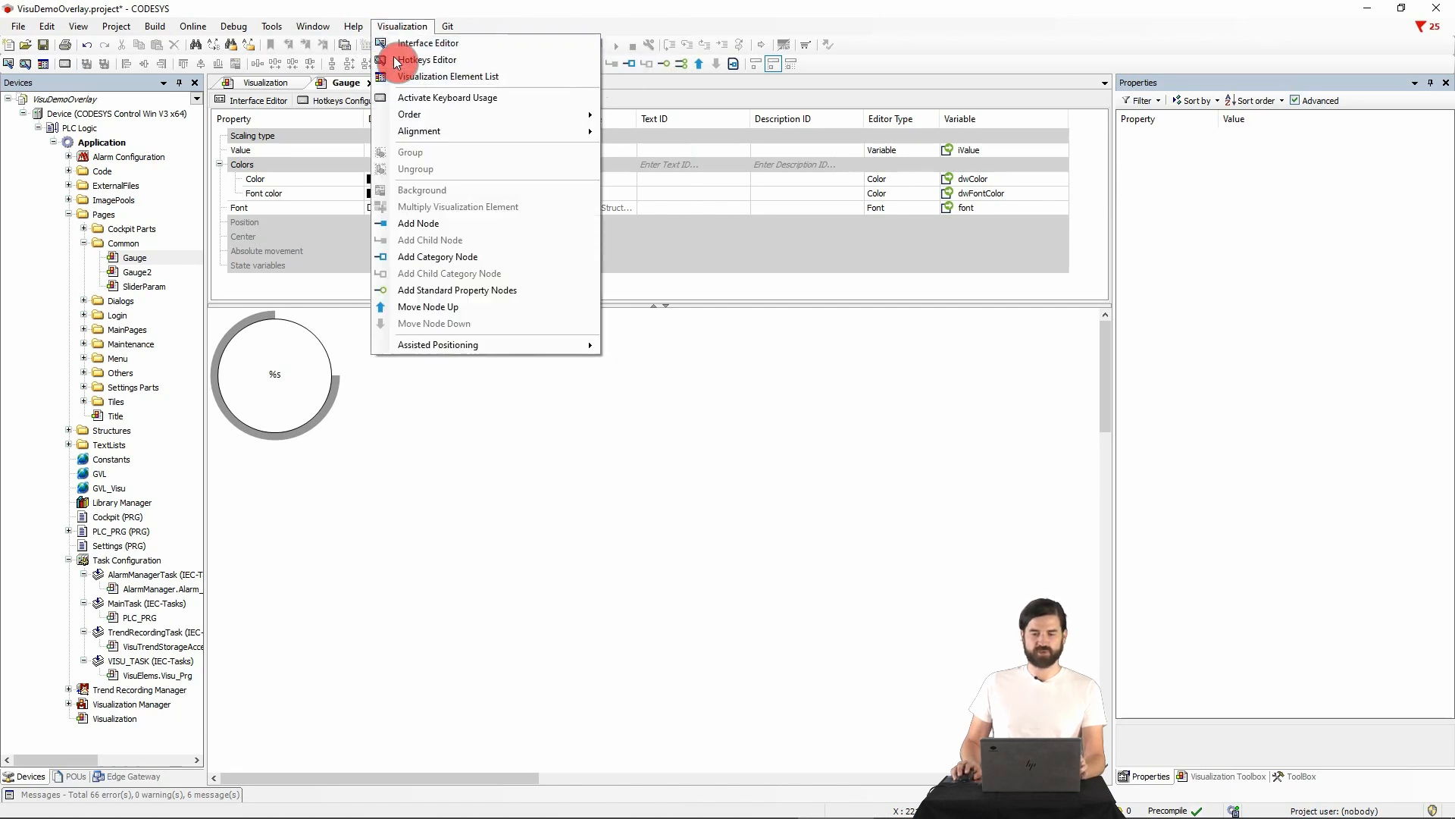
right_click(265, 342)
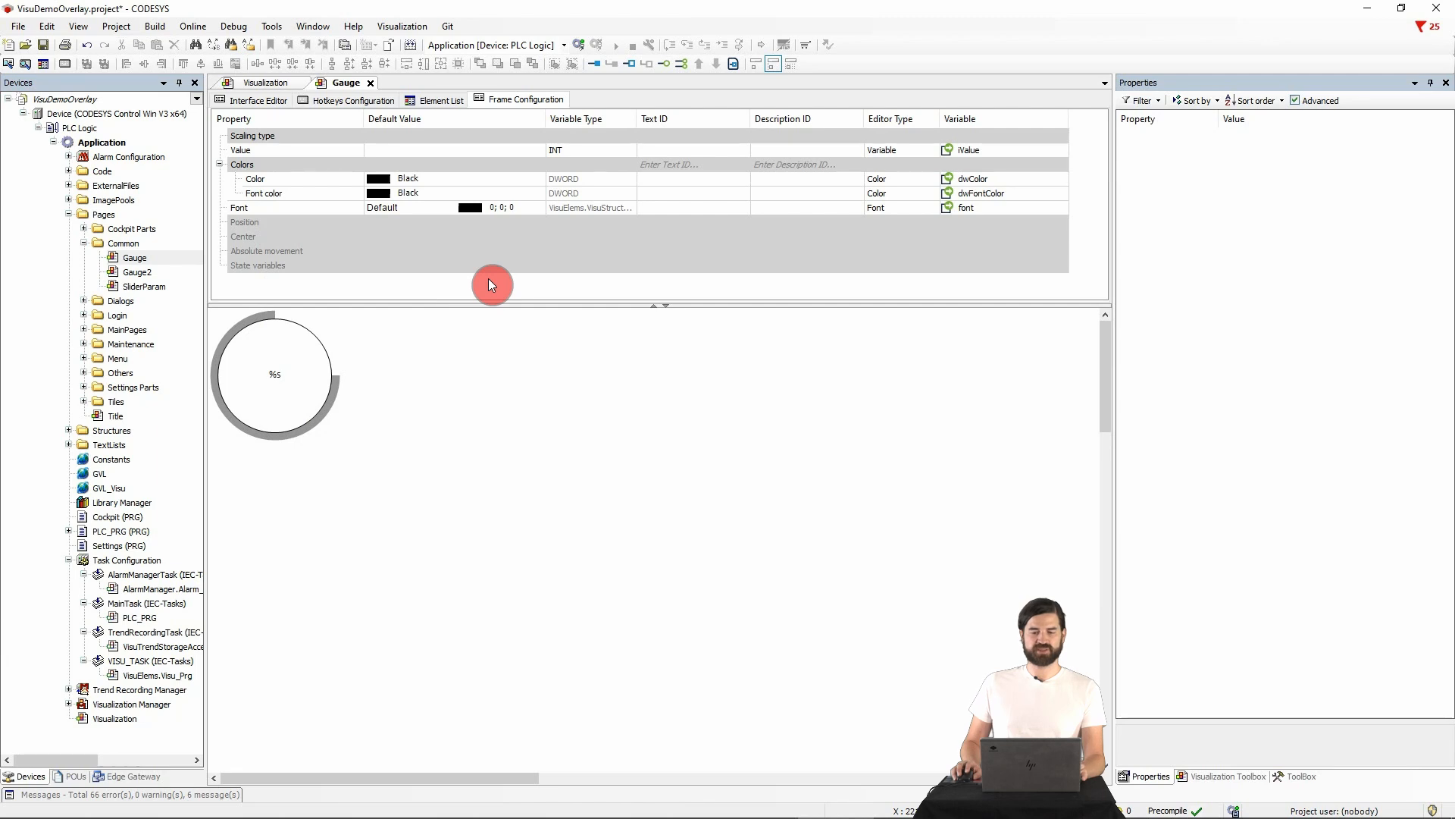
mouse_move(264, 182)
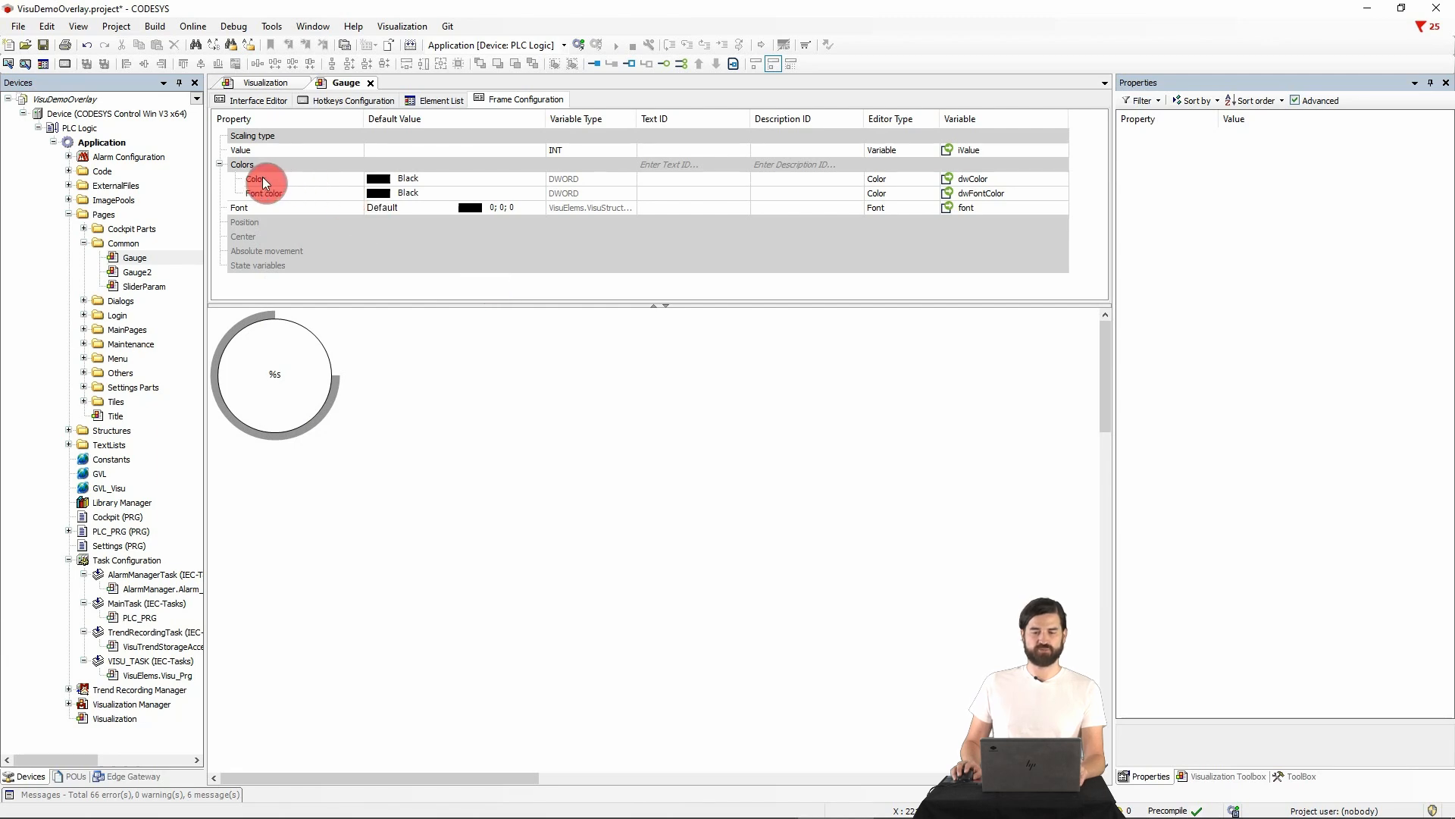
mouse_move(975, 183)
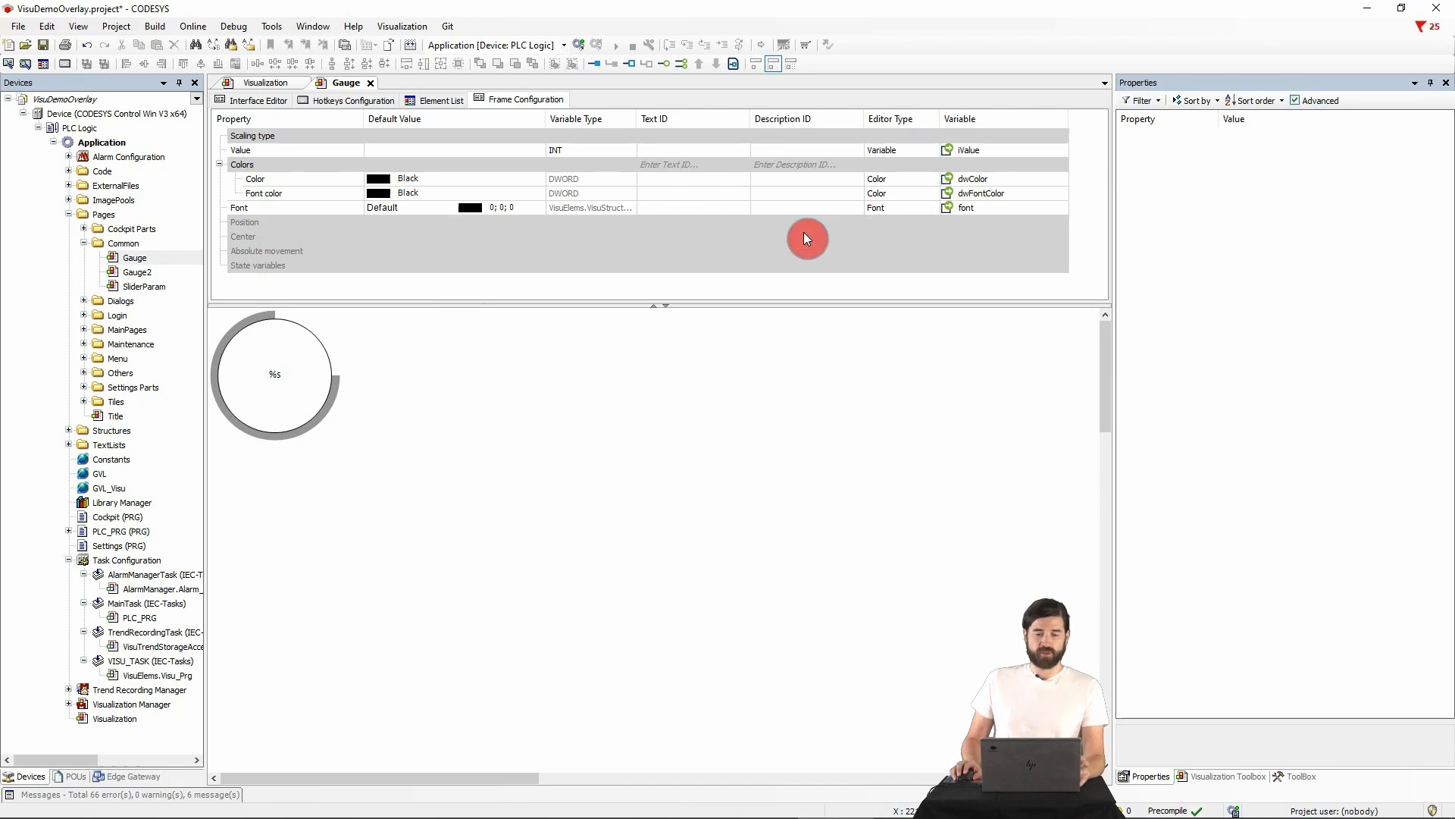
right_click(257, 286)
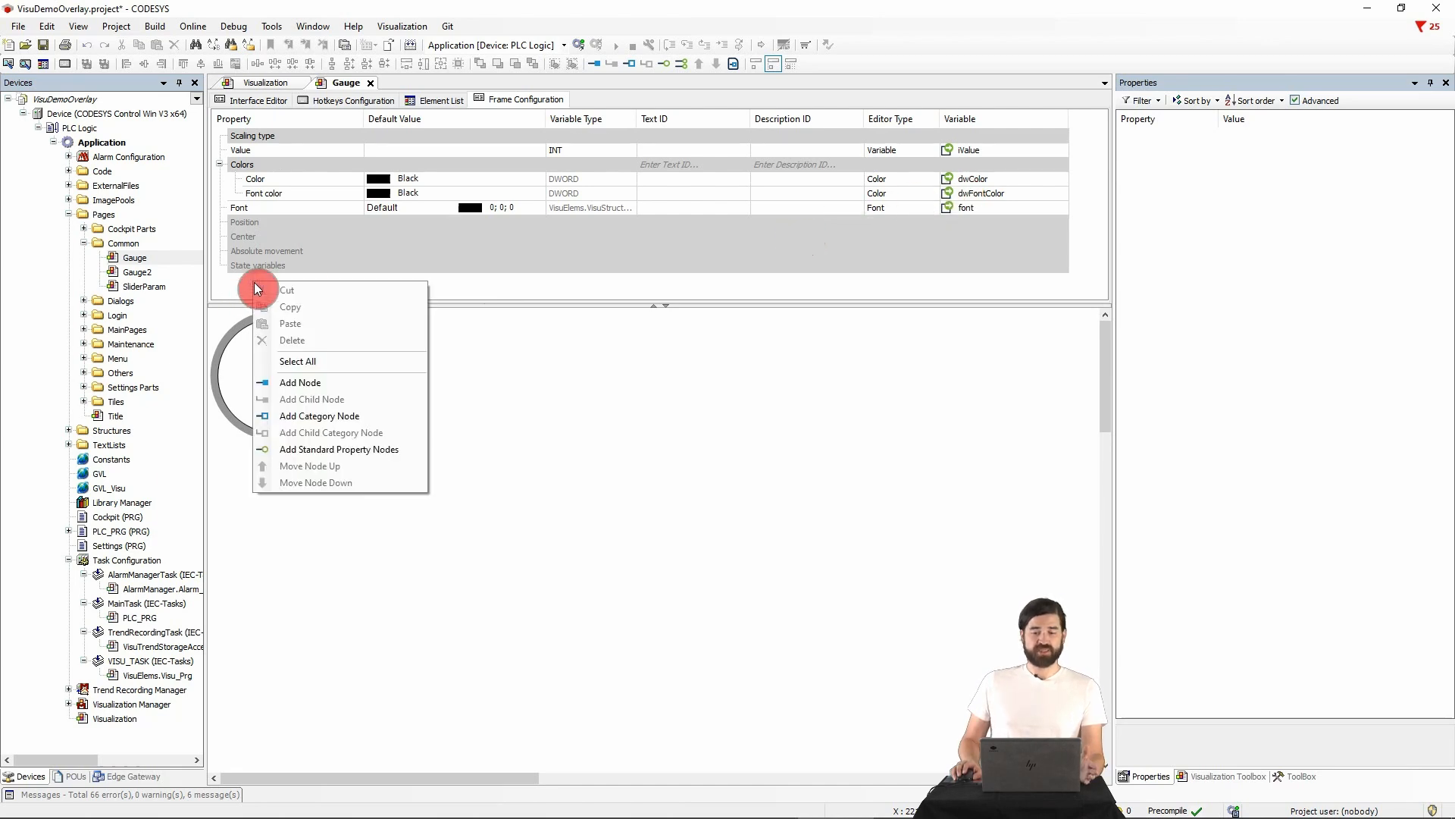
Step: Add a new Gauge interface property node with Variable as its editor type
left_click(300, 382)
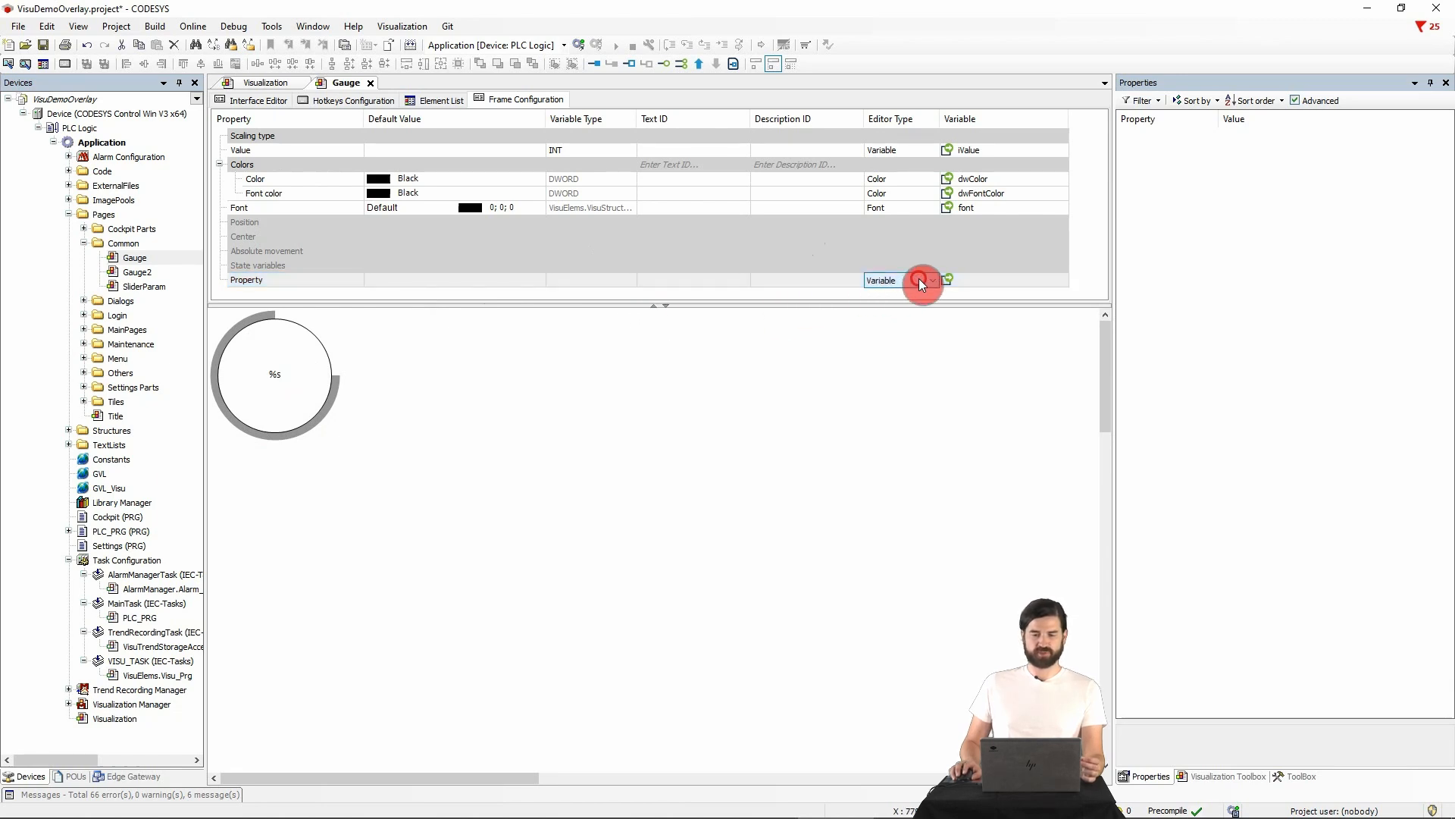
left_click(931, 280)
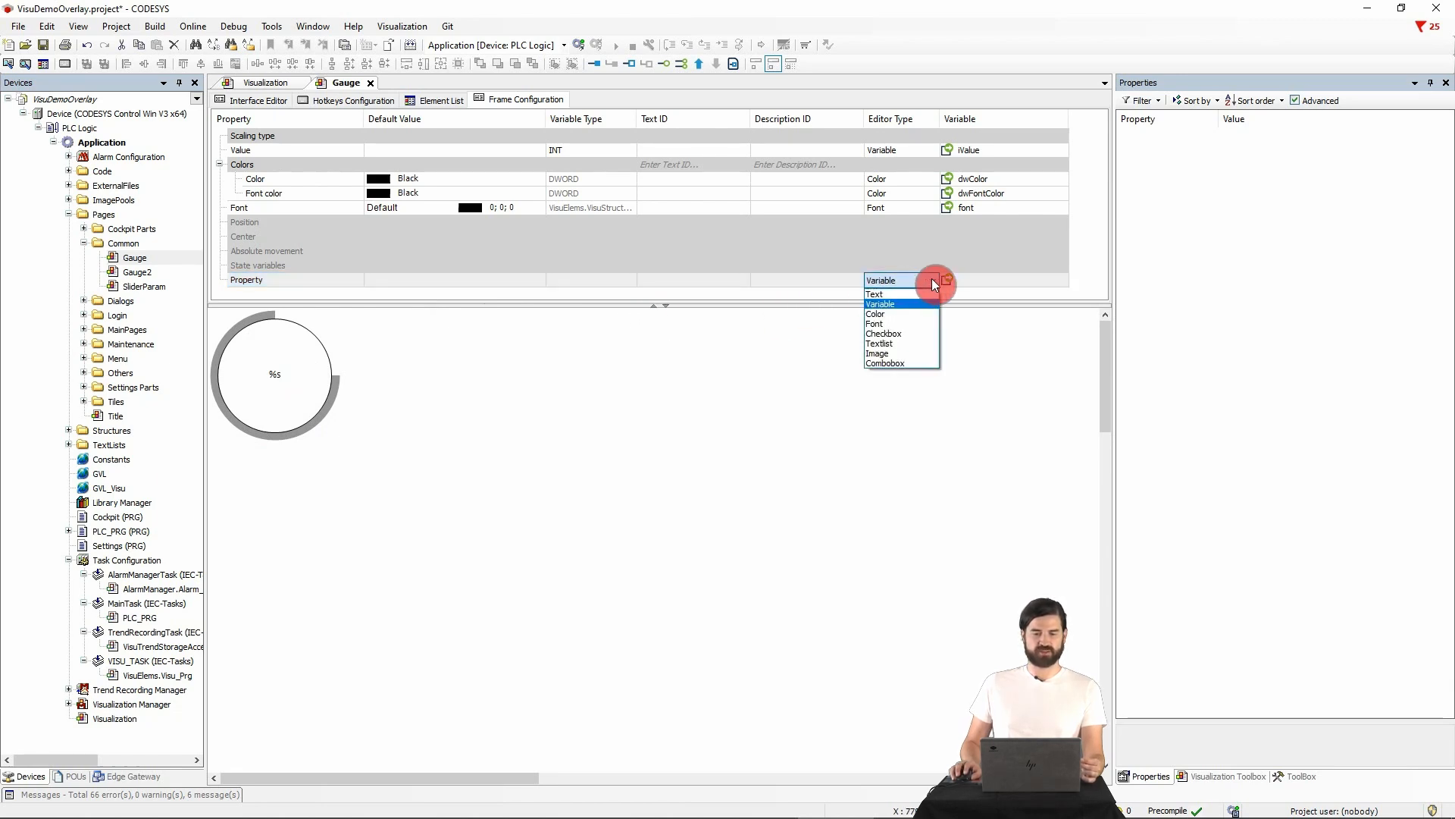
mouse_move(924, 314)
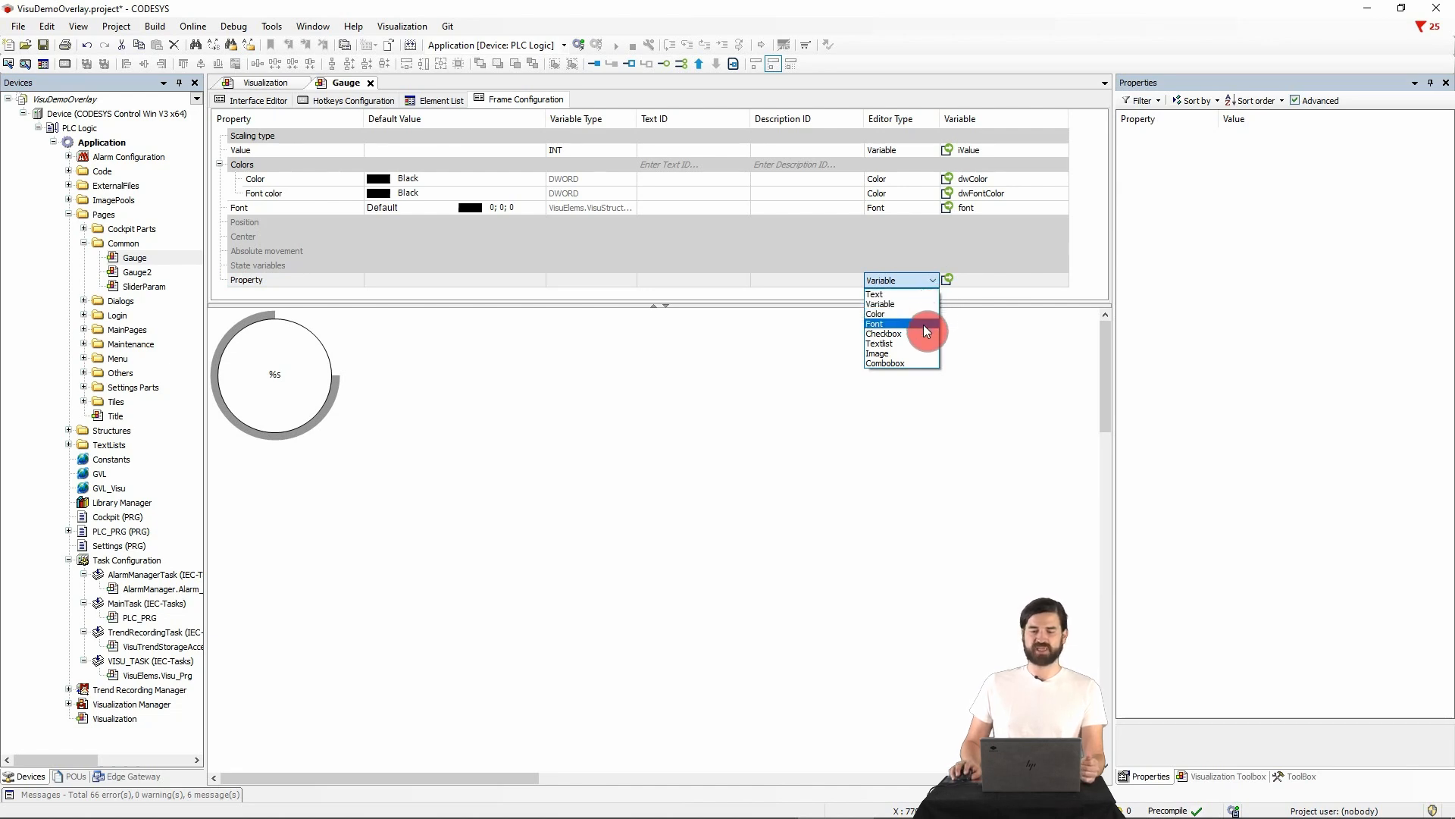
mouse_move(921, 343)
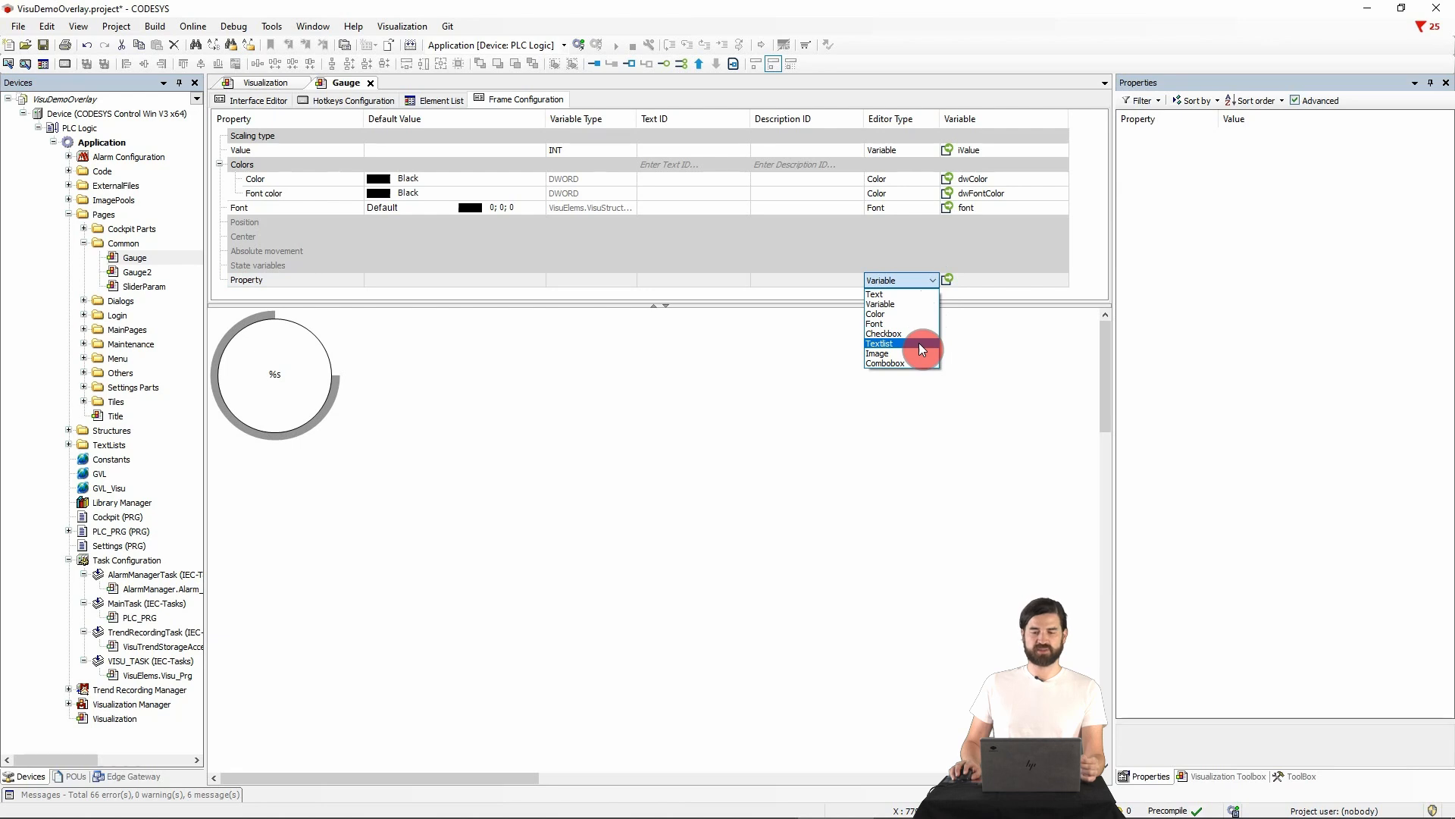
mouse_move(914, 363)
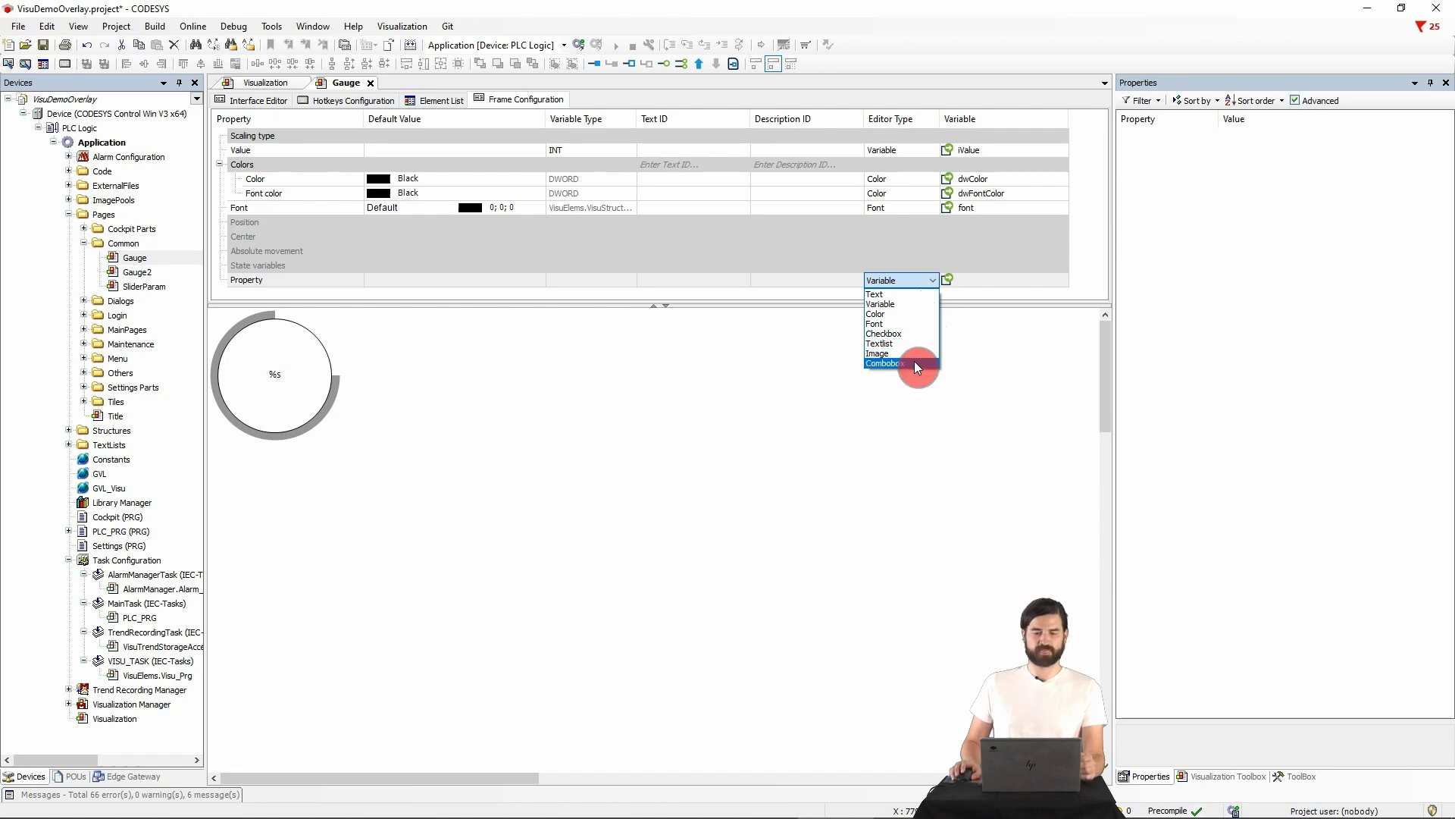
mouse_move(946, 289)
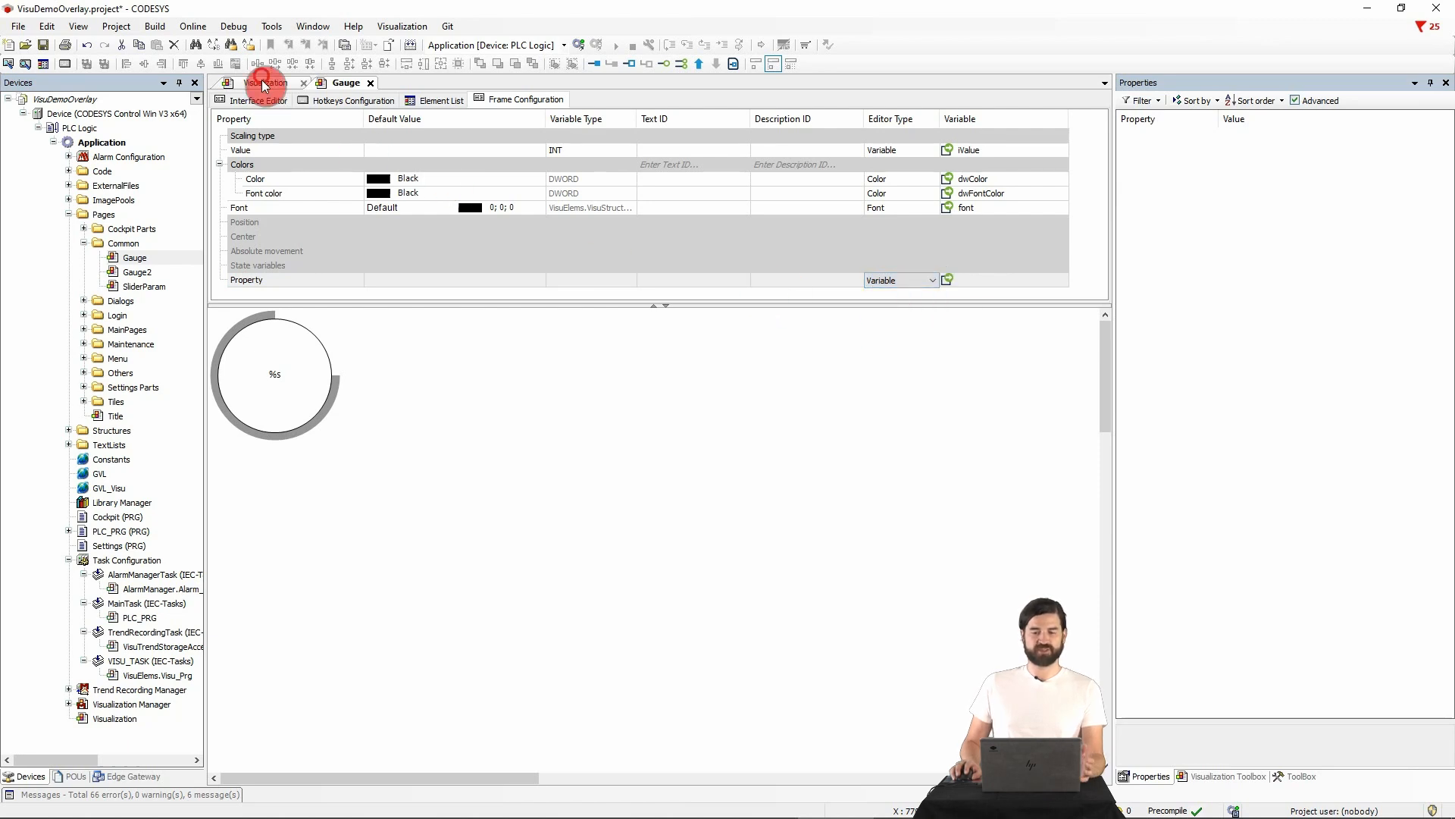
Step: Insert the Gauge element from the Current Project toolbox onto the main visualization page
left_click(264, 82)
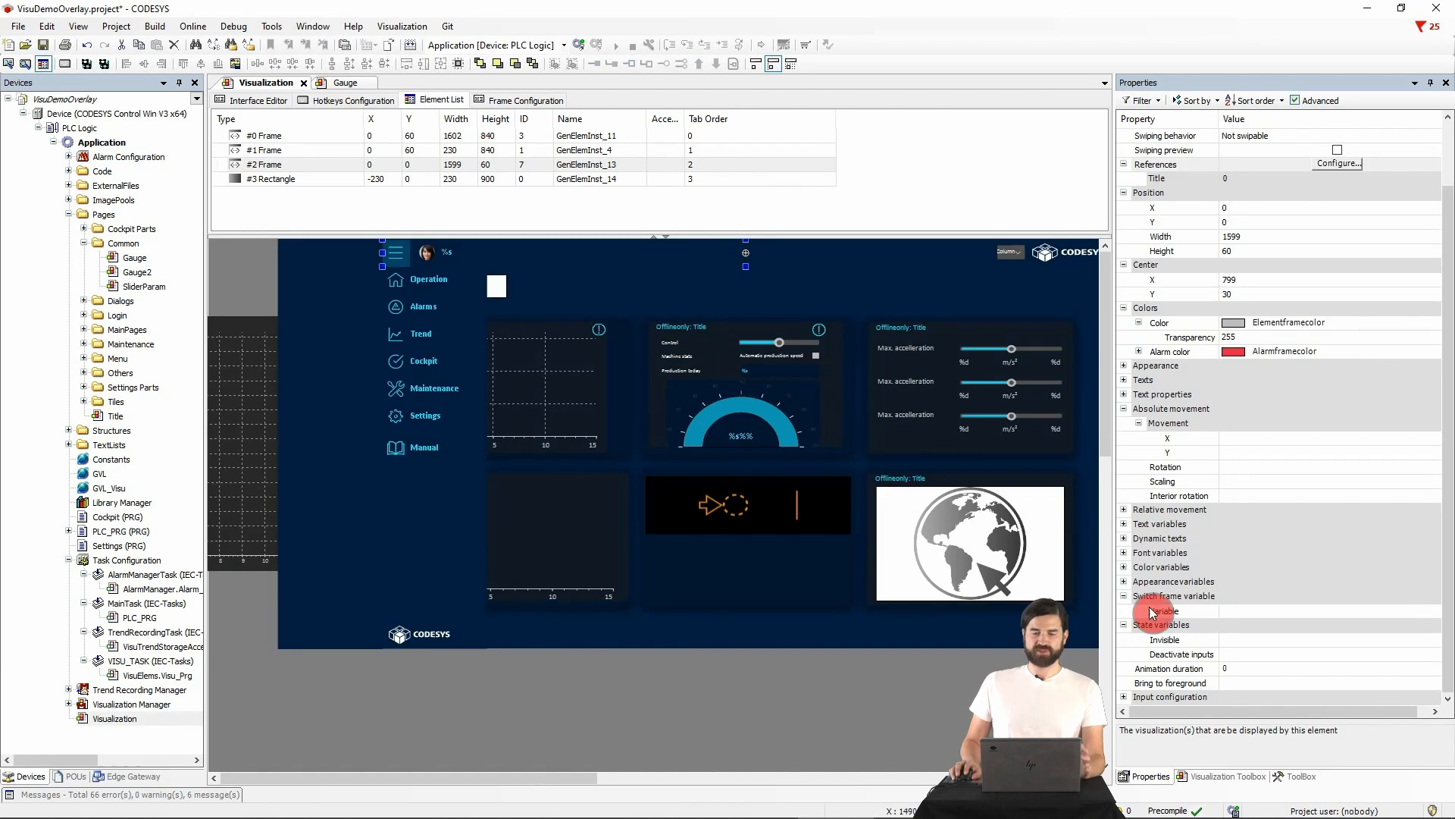
left_click(1225, 776)
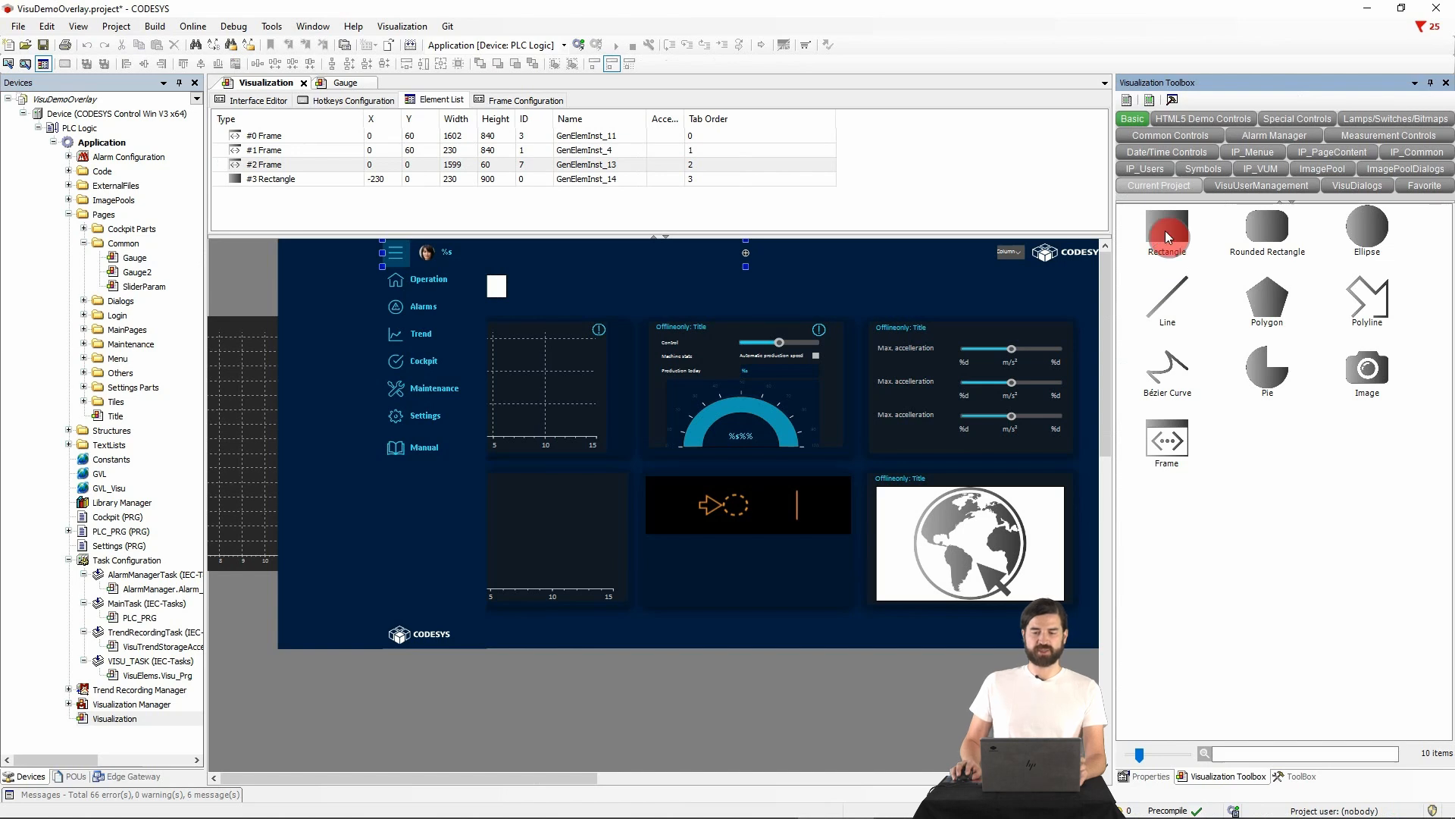
left_click(1158, 185)
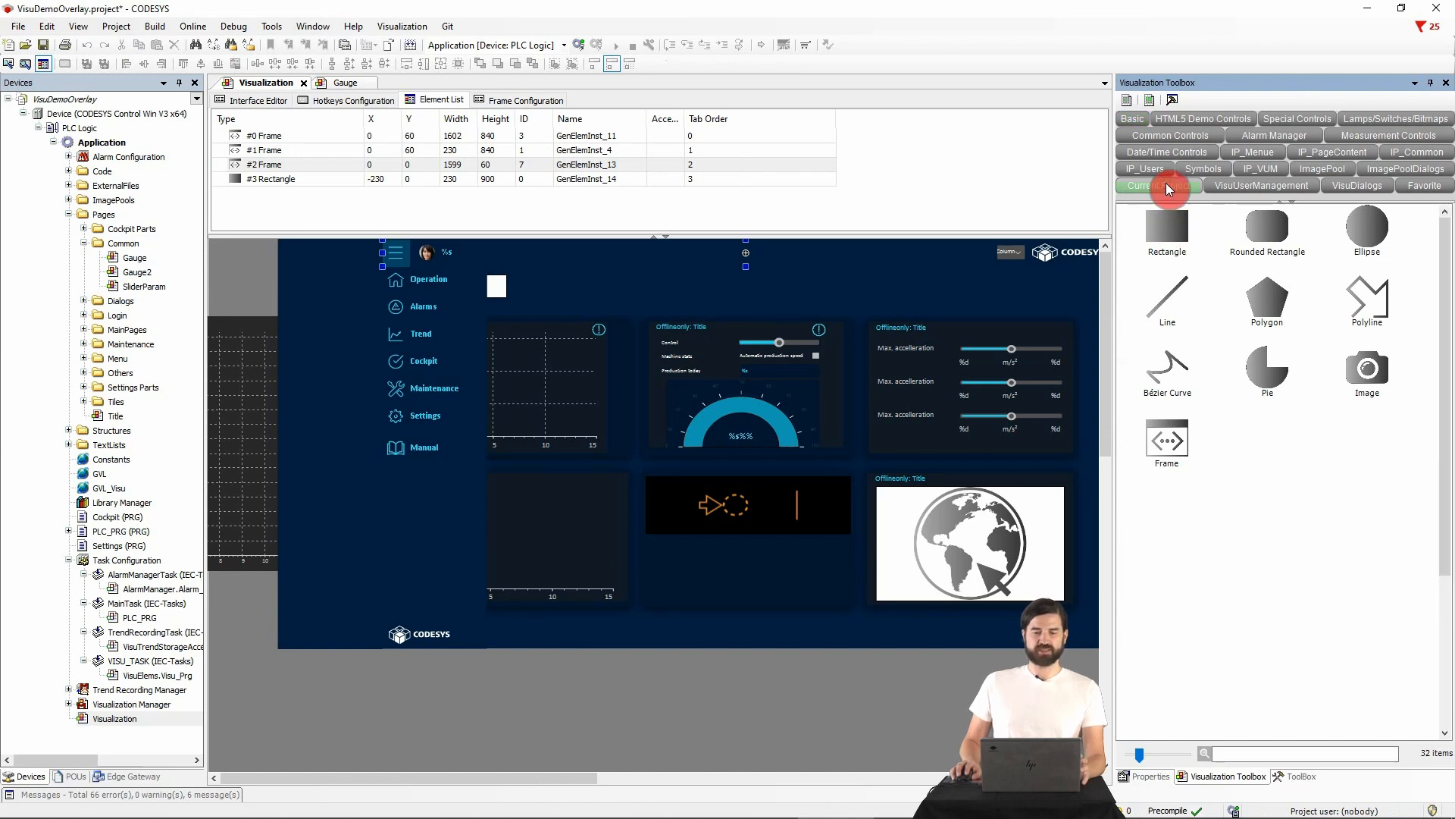
left_click(1157, 185)
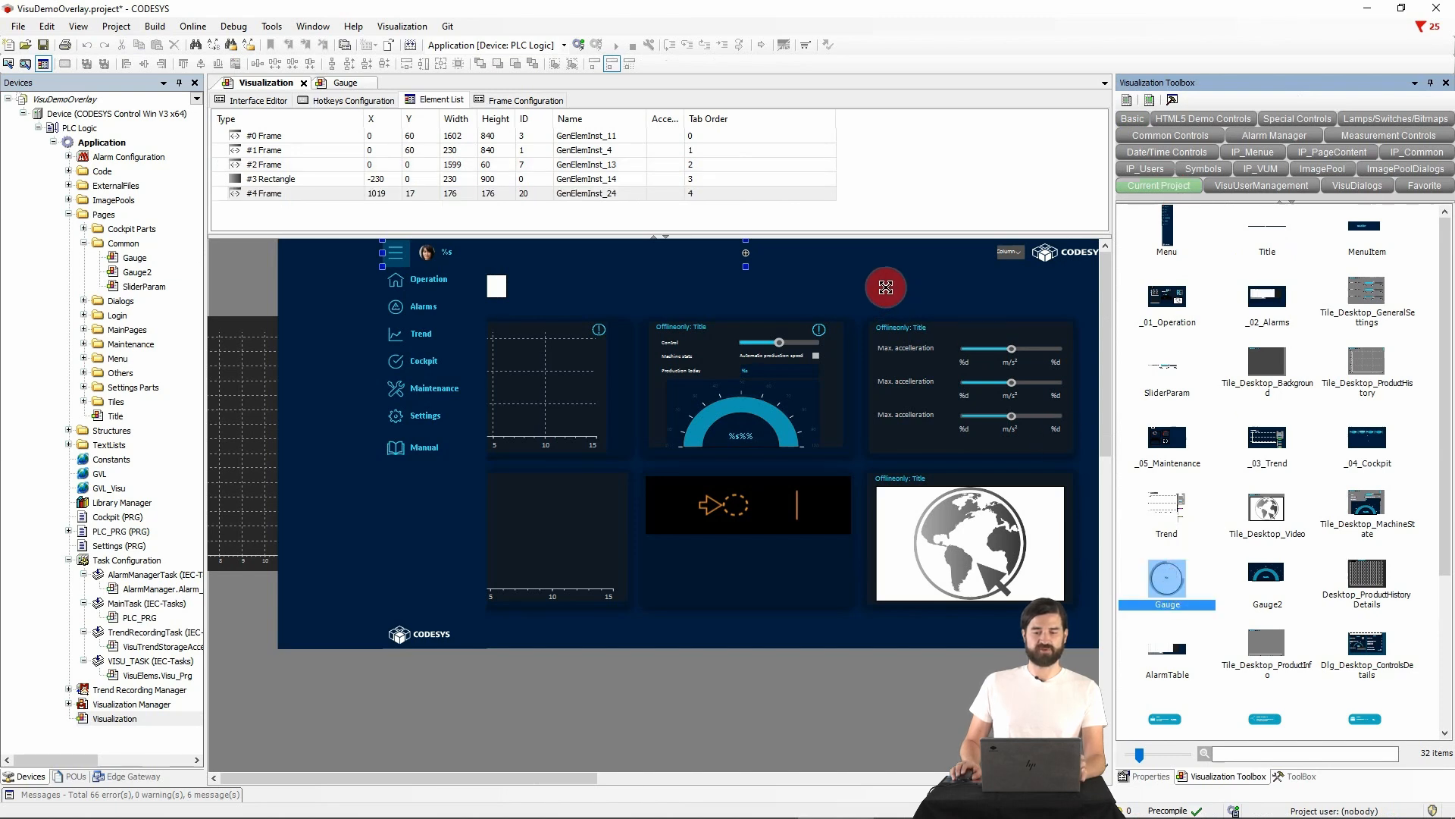
left_click(884, 286)
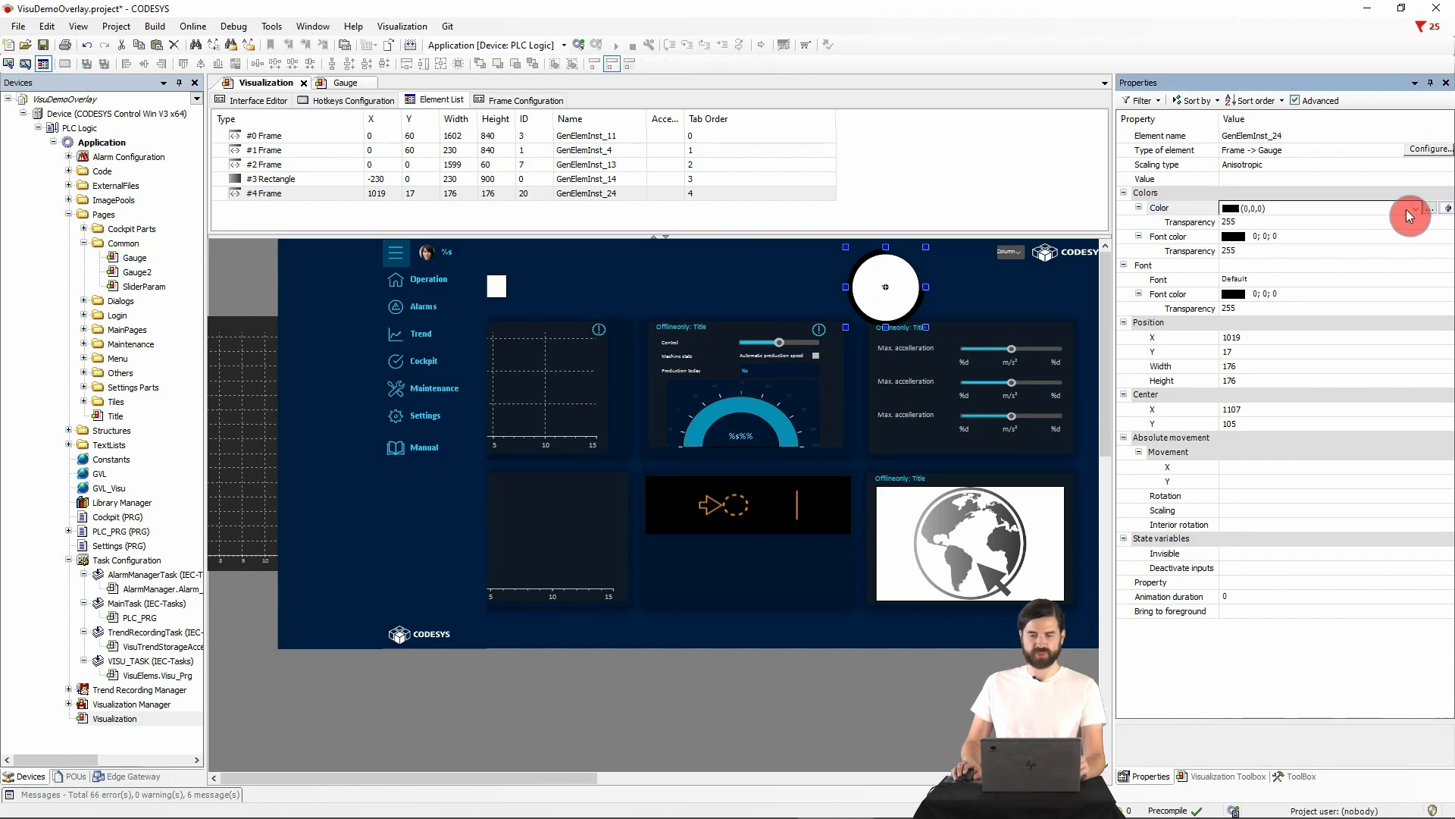
Step: Set the placed gauge's Color to Special-MenuItemHighlight, then delete the gauge
left_click(1413, 208)
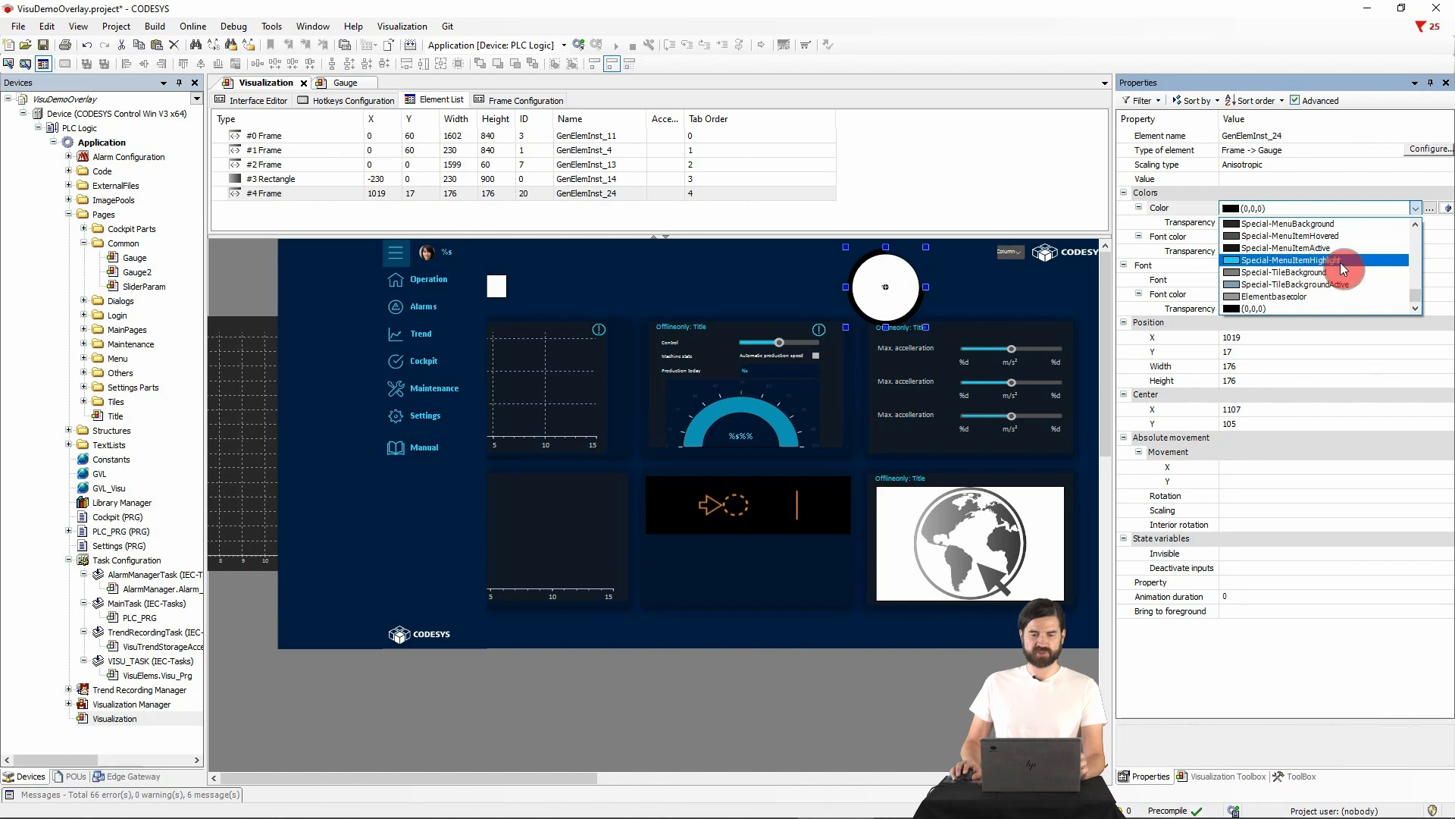
left_click(1293, 260)
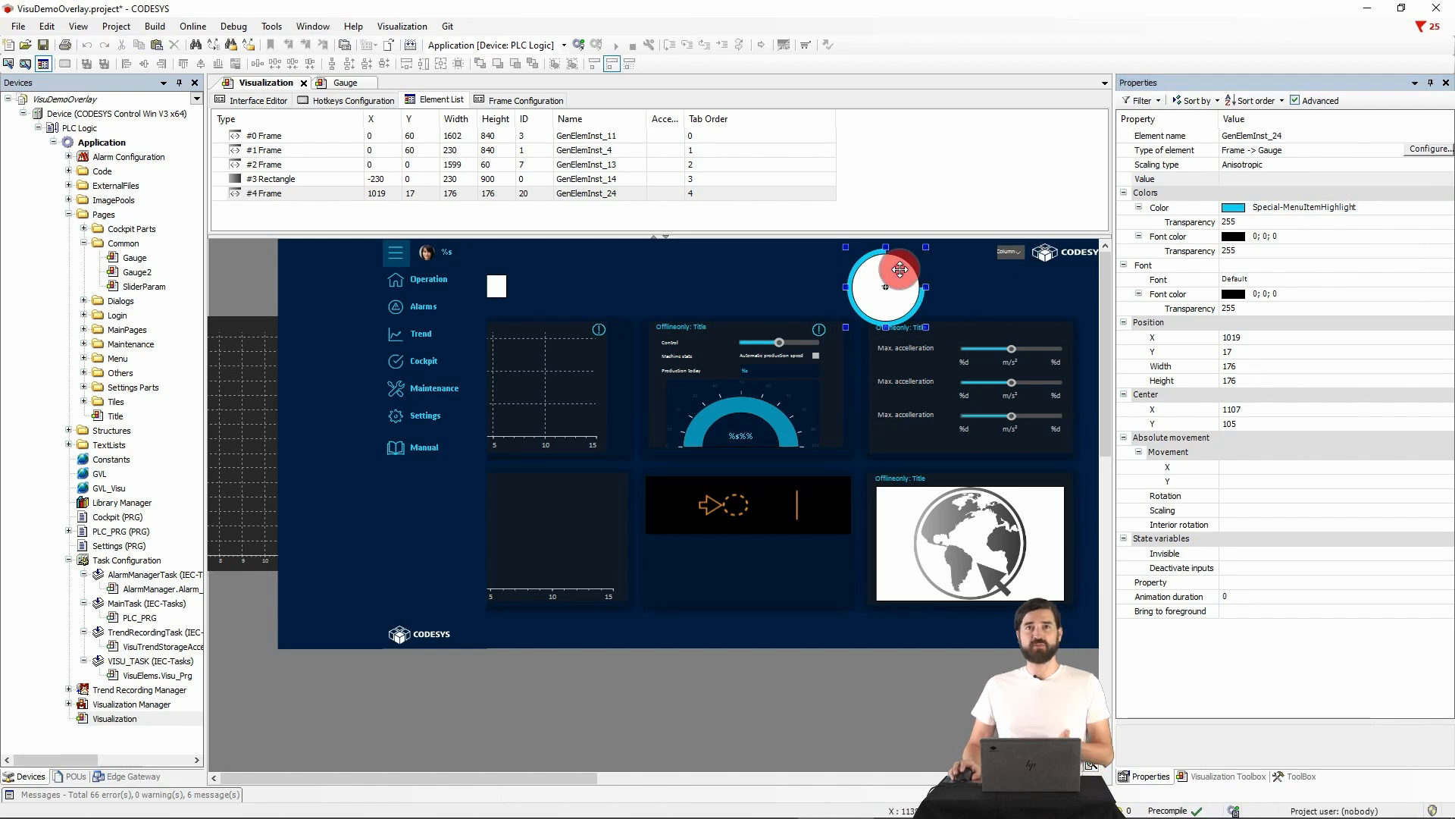
right_click(884, 269)
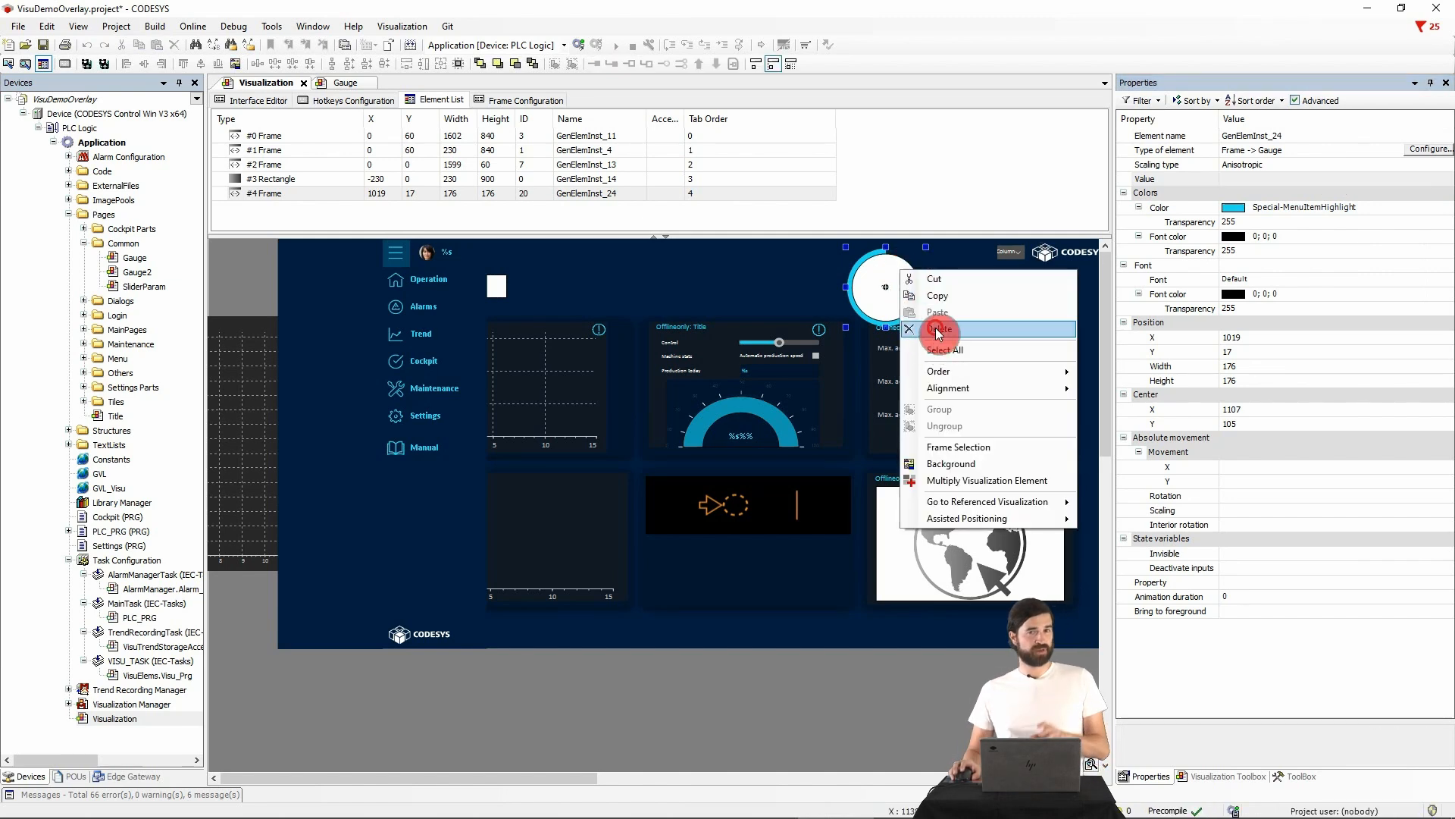
left_click(942, 328)
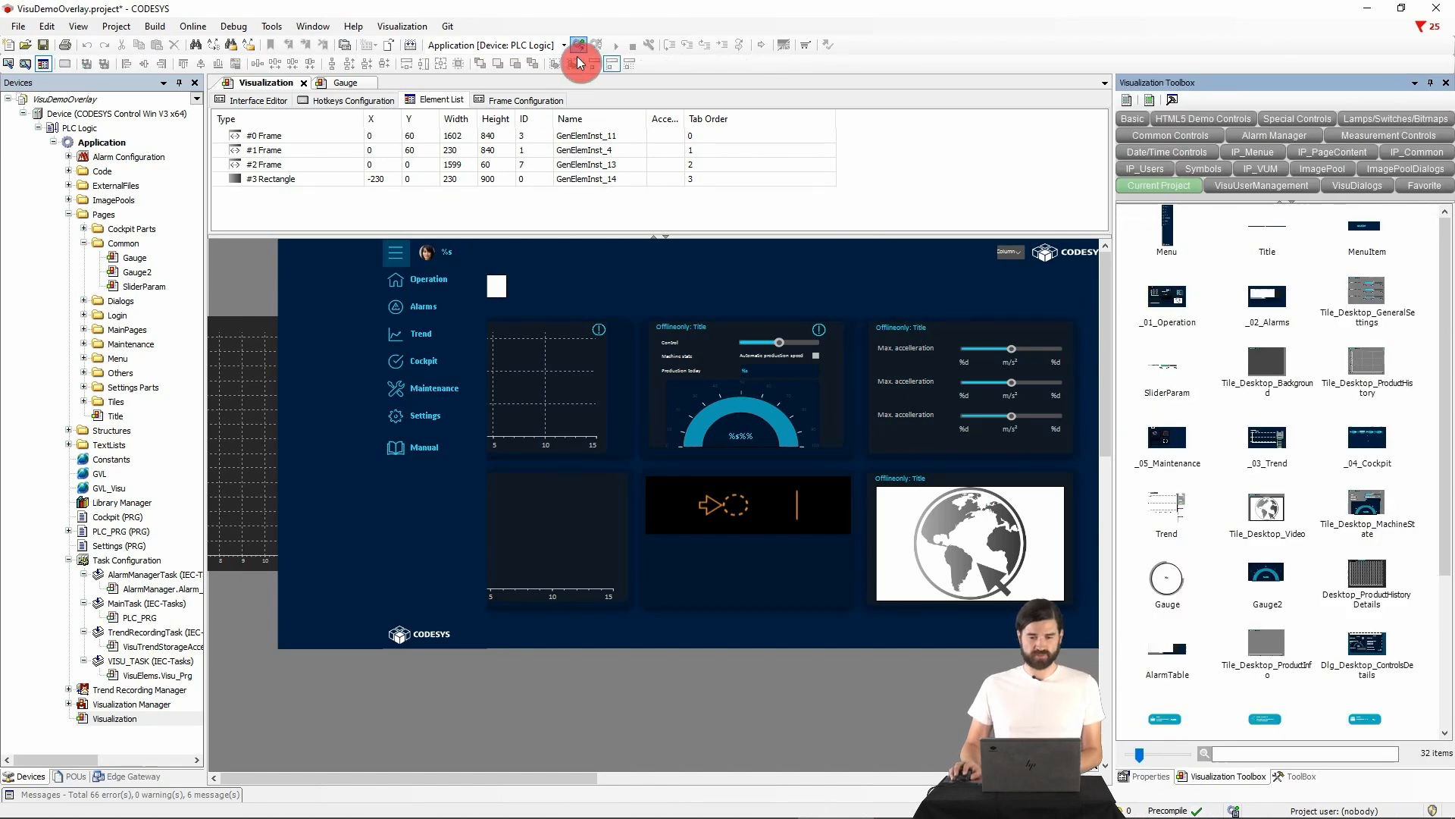
mouse_move(579, 44)
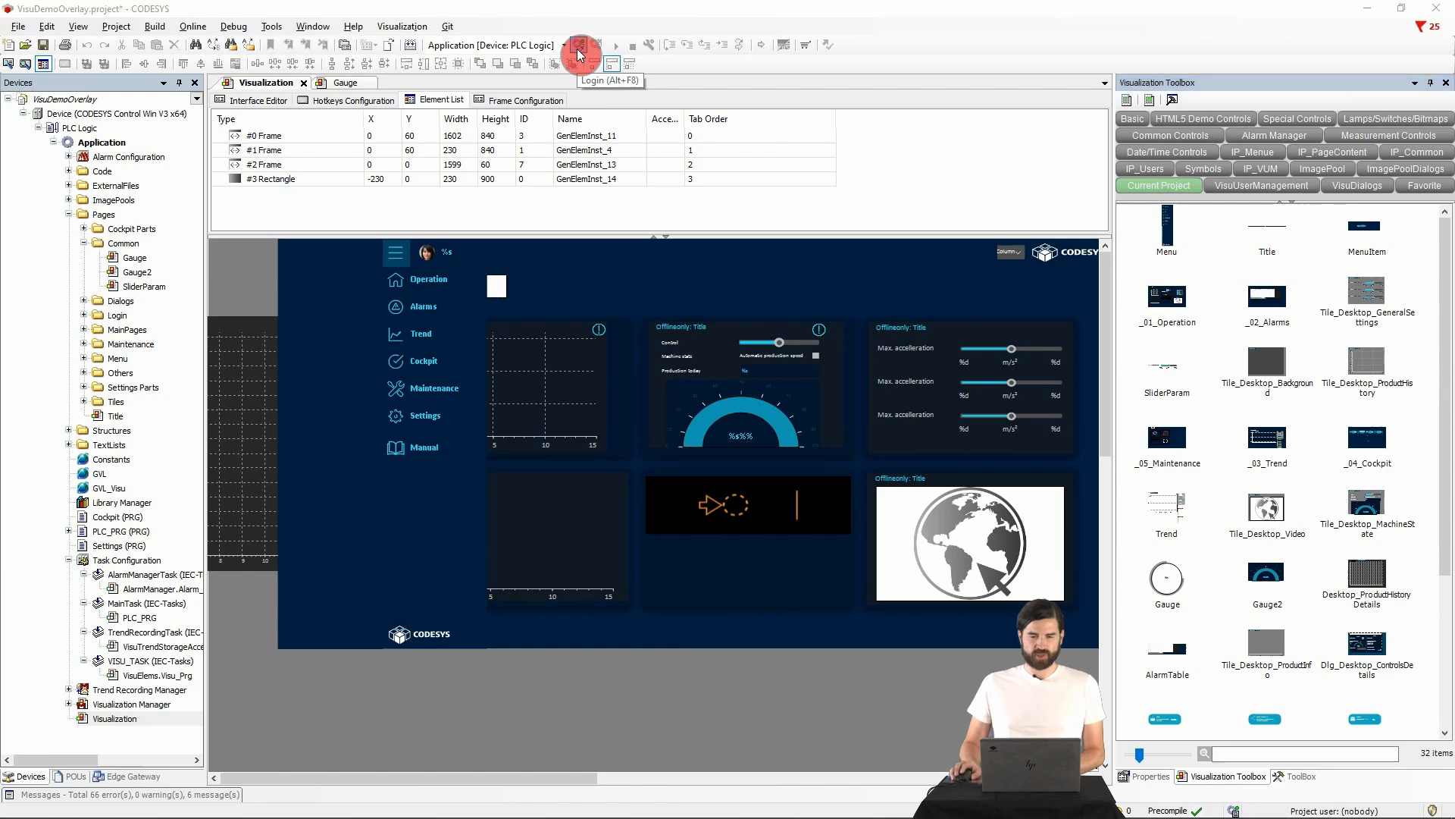
Step: Go online and navigate from Operation to Trend and back via the side menu
left_click(579, 44)
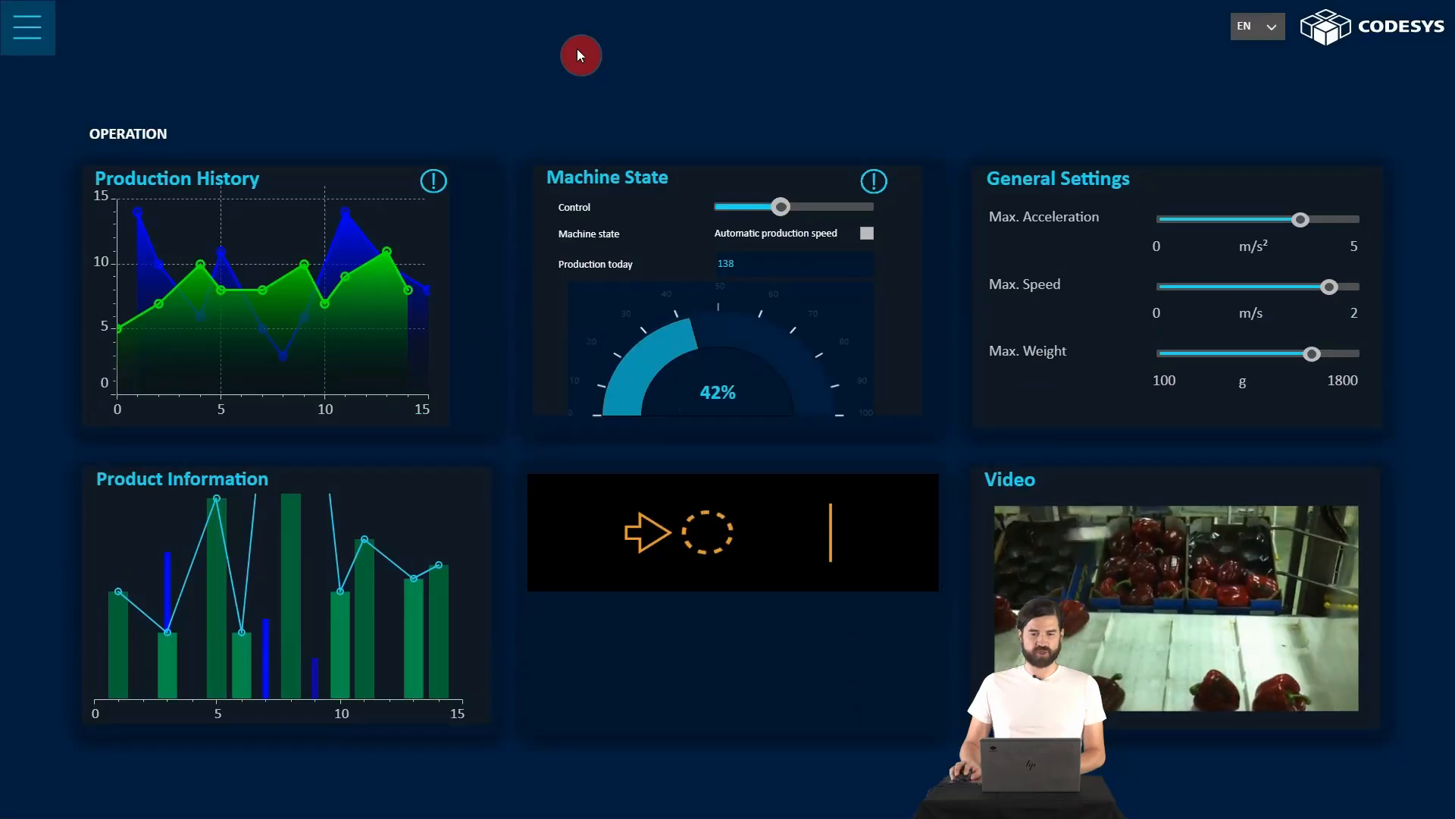
left_click(866, 233)
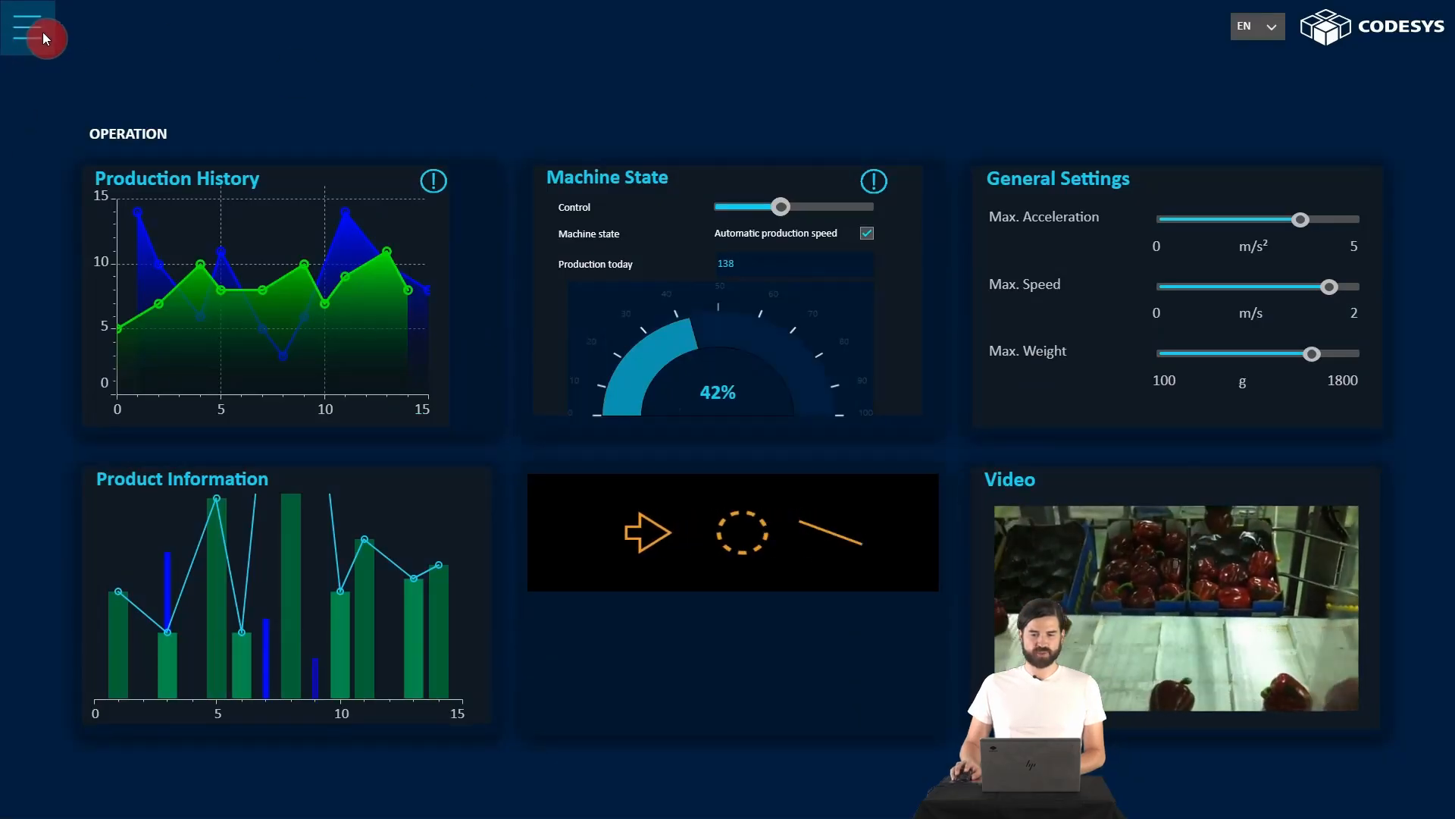
left_click(28, 28)
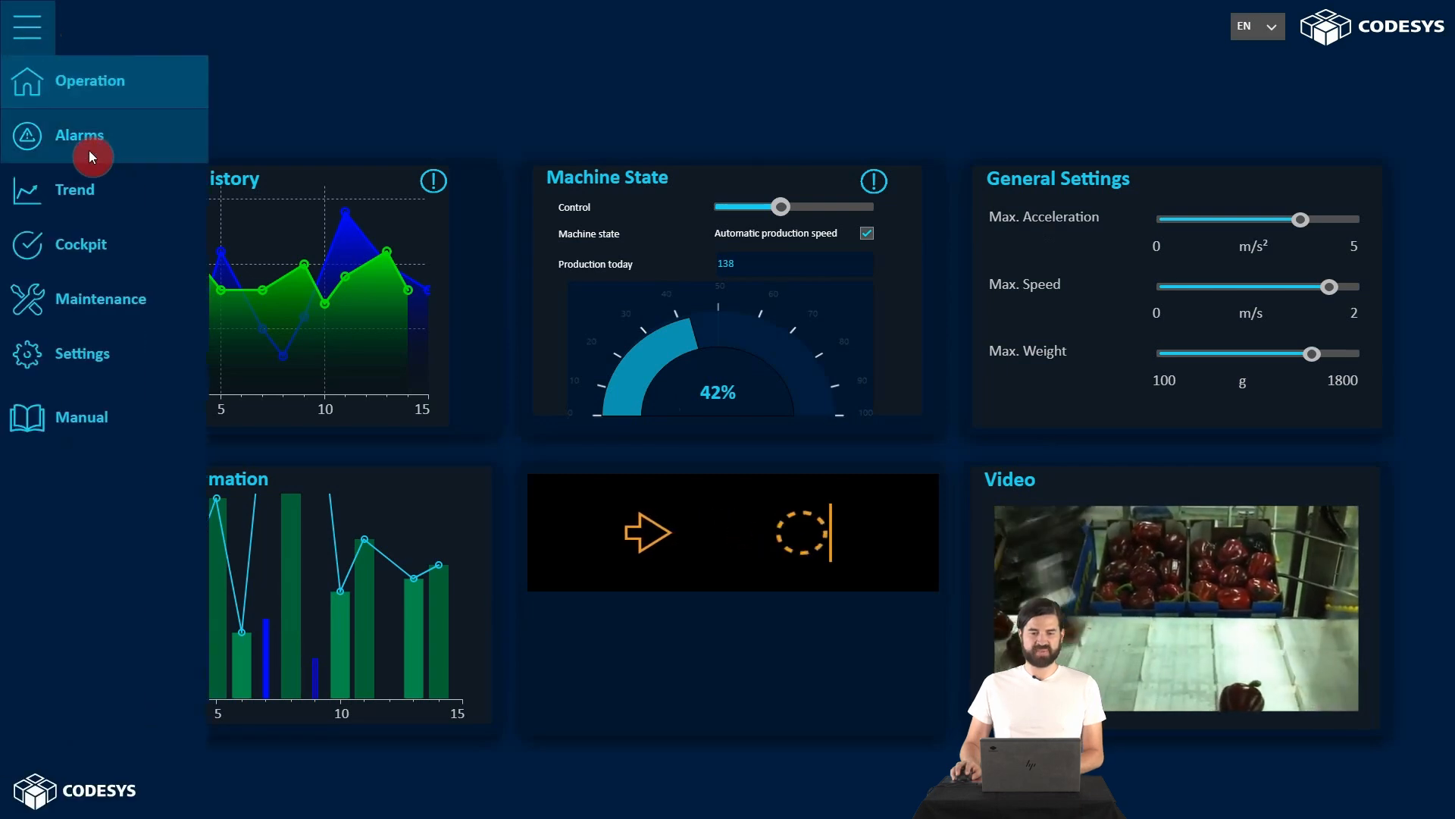
left_click(79, 136)
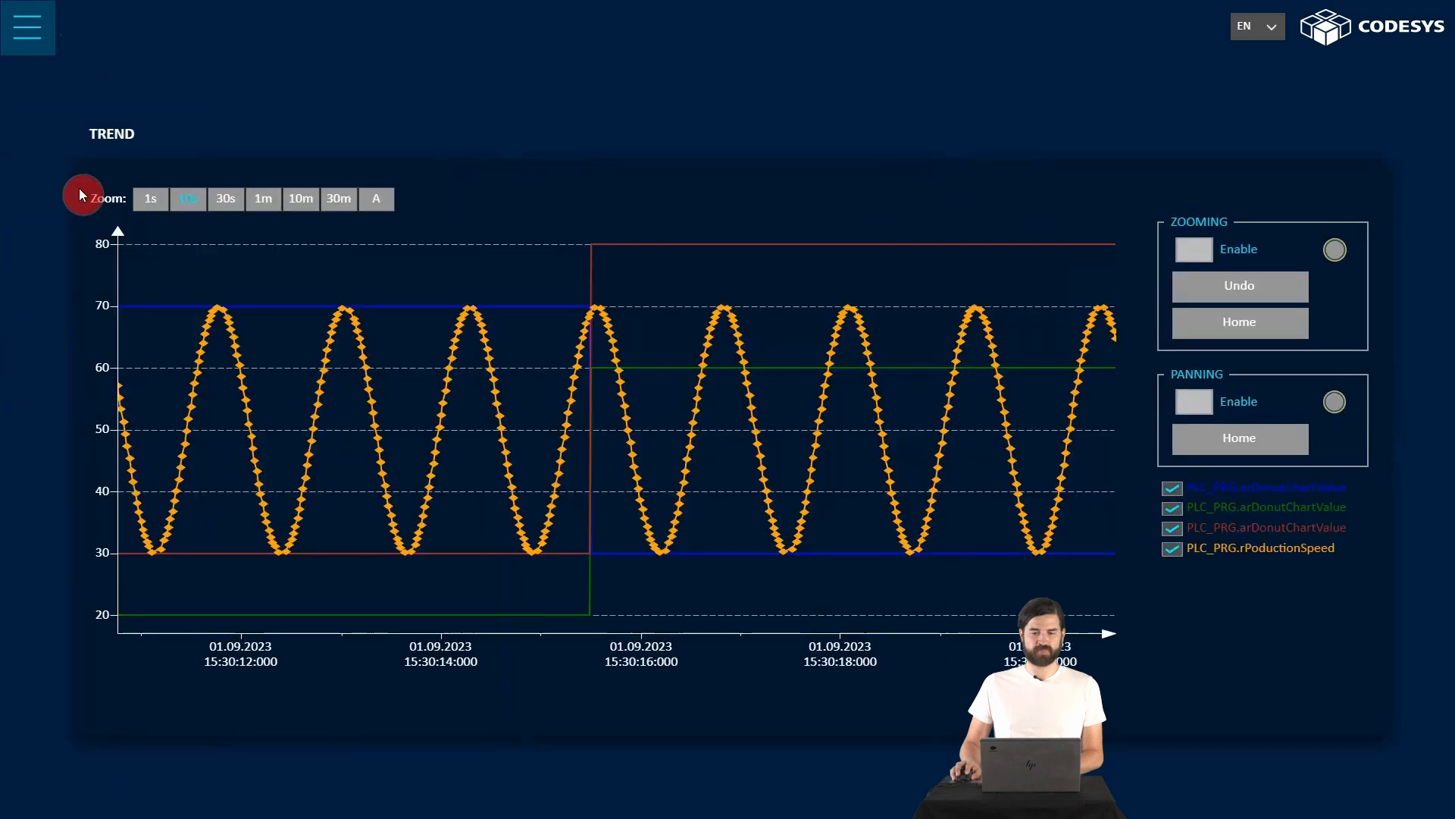
left_click(27, 28)
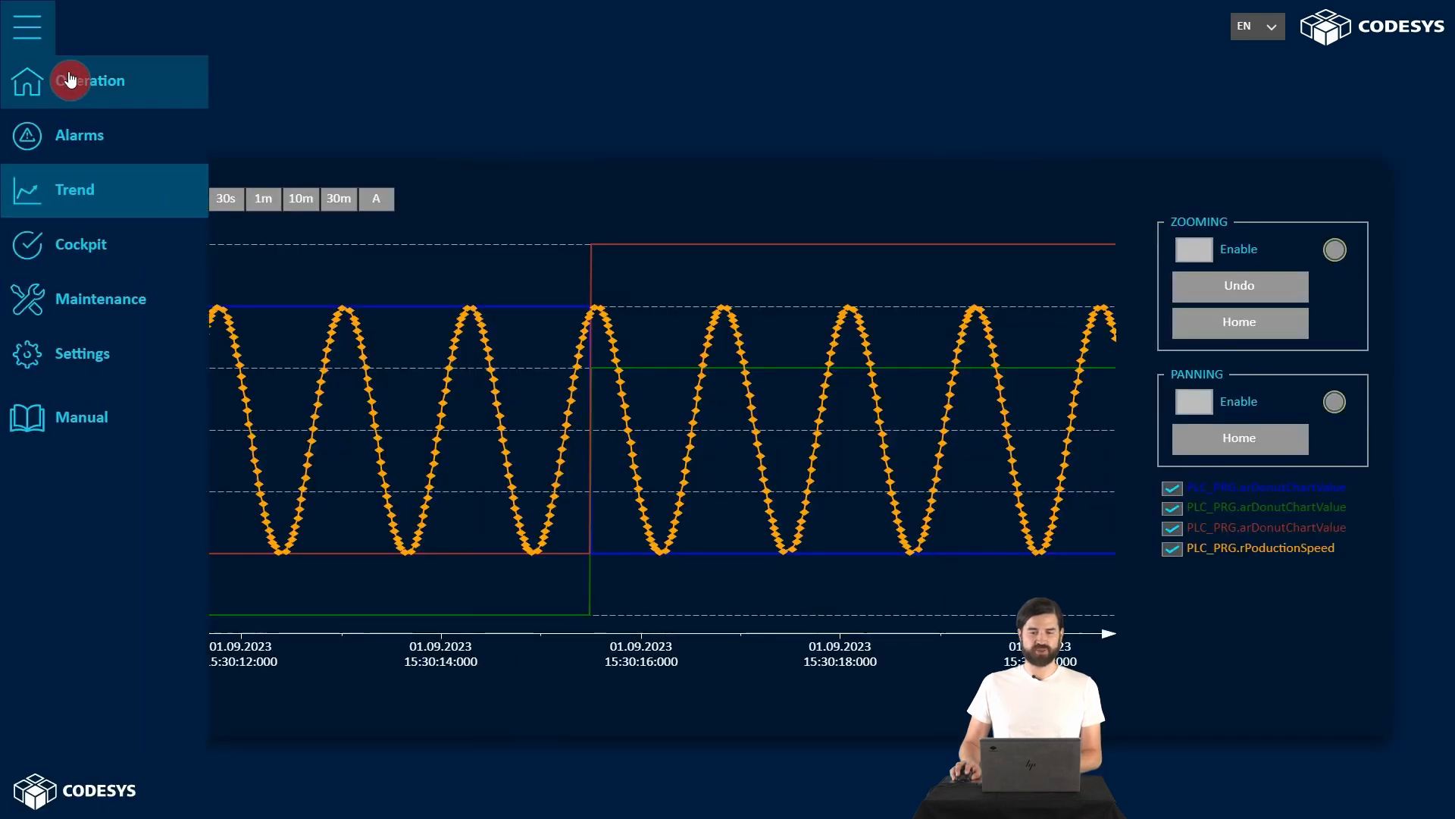
left_click(90, 79)
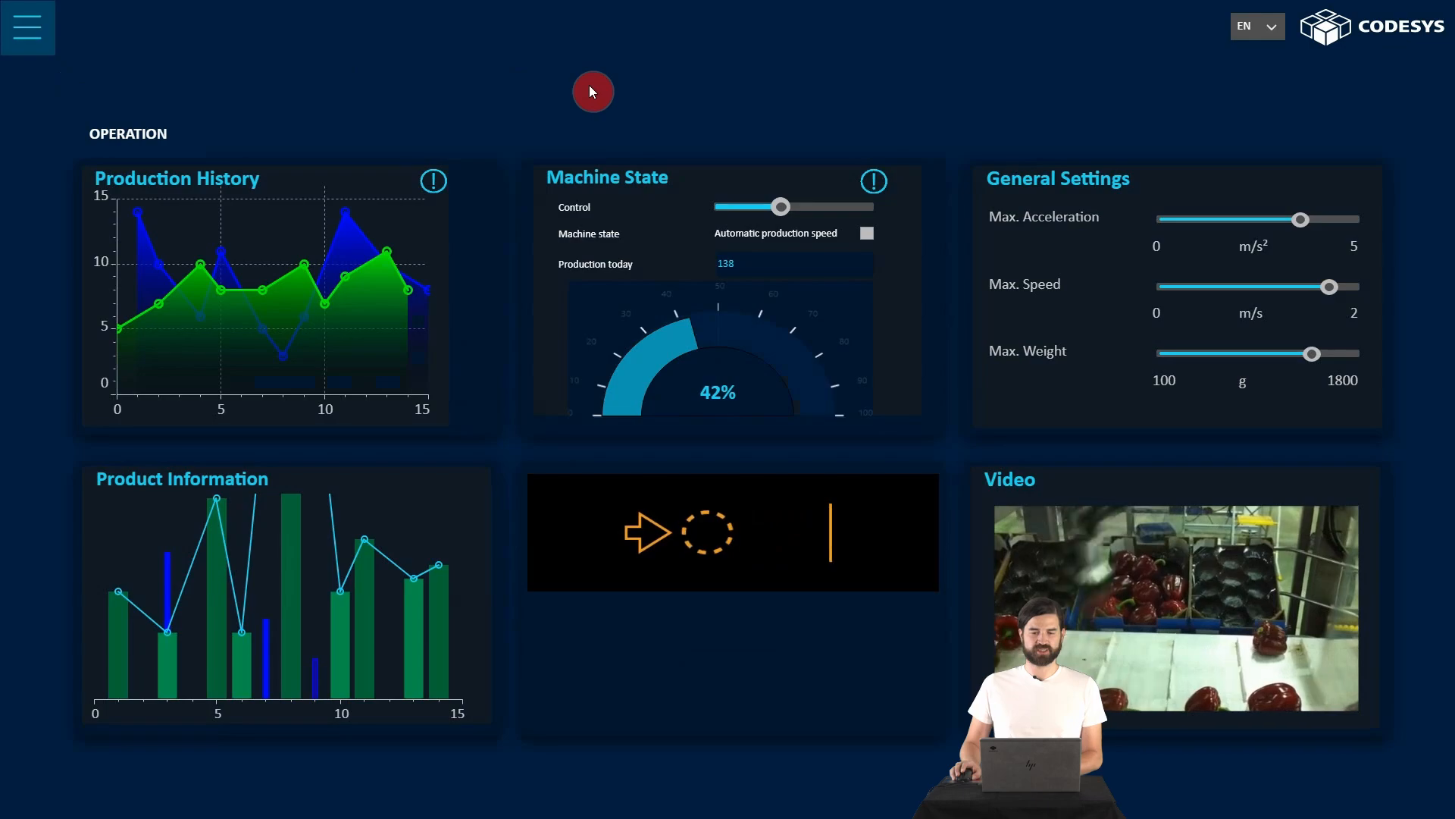